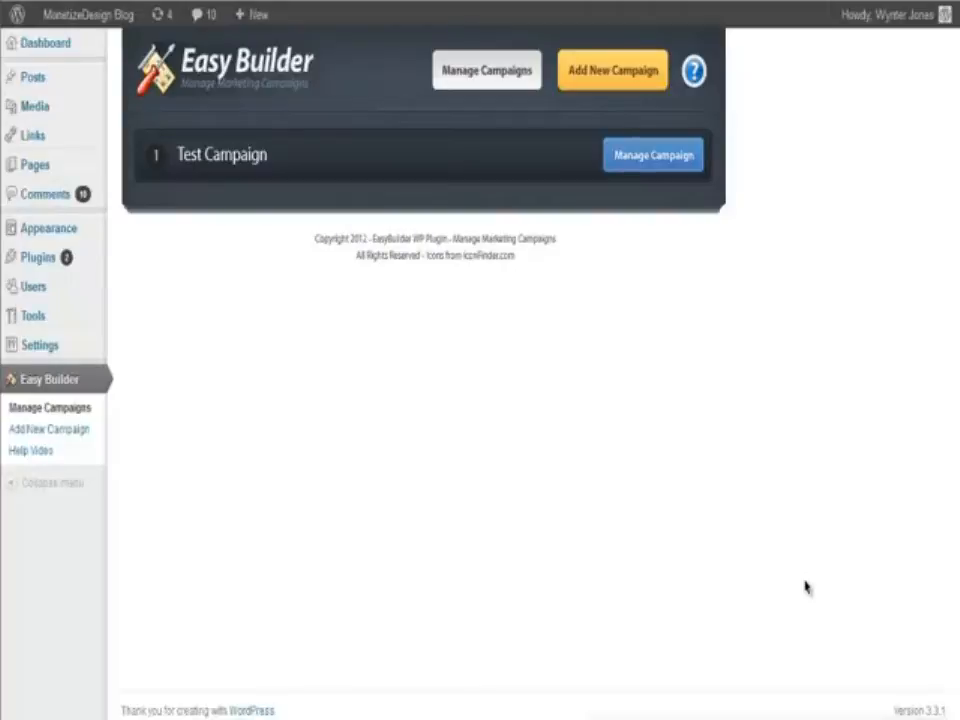
mouse_move(590, 342)
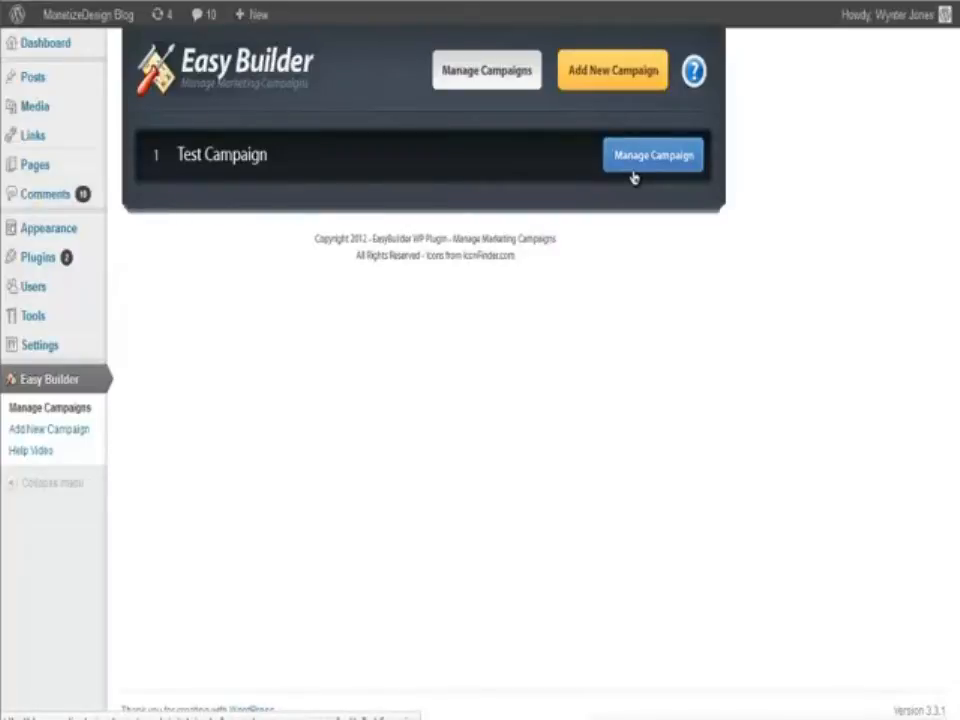
mouse_move(505, 198)
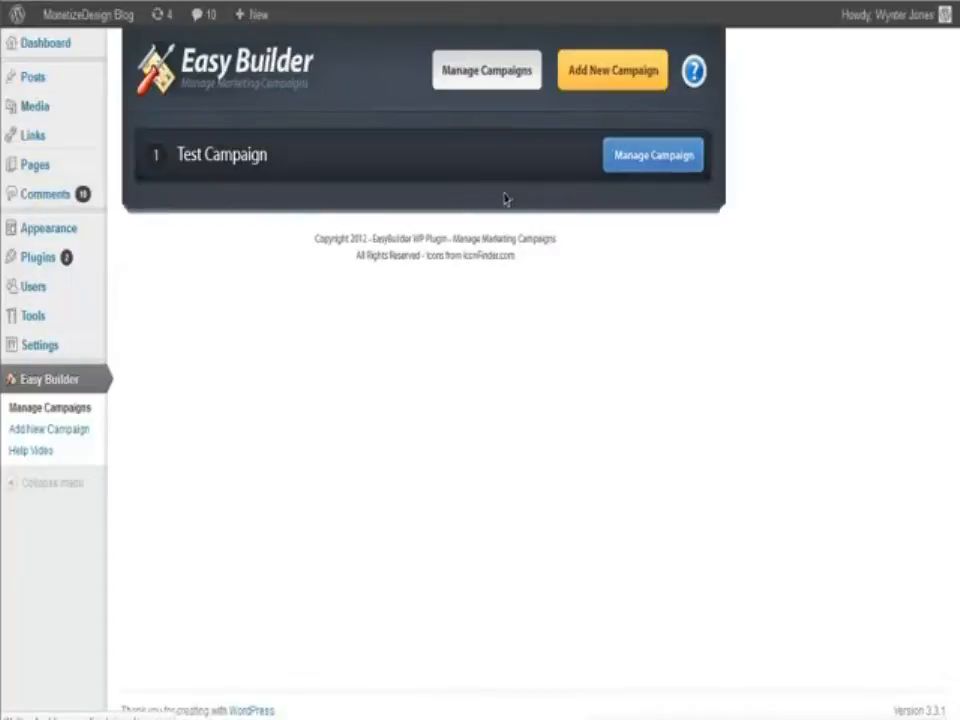
- Open Manage Campaign for Test Campaign to list its single SAMPLE PAGE
click(652, 154)
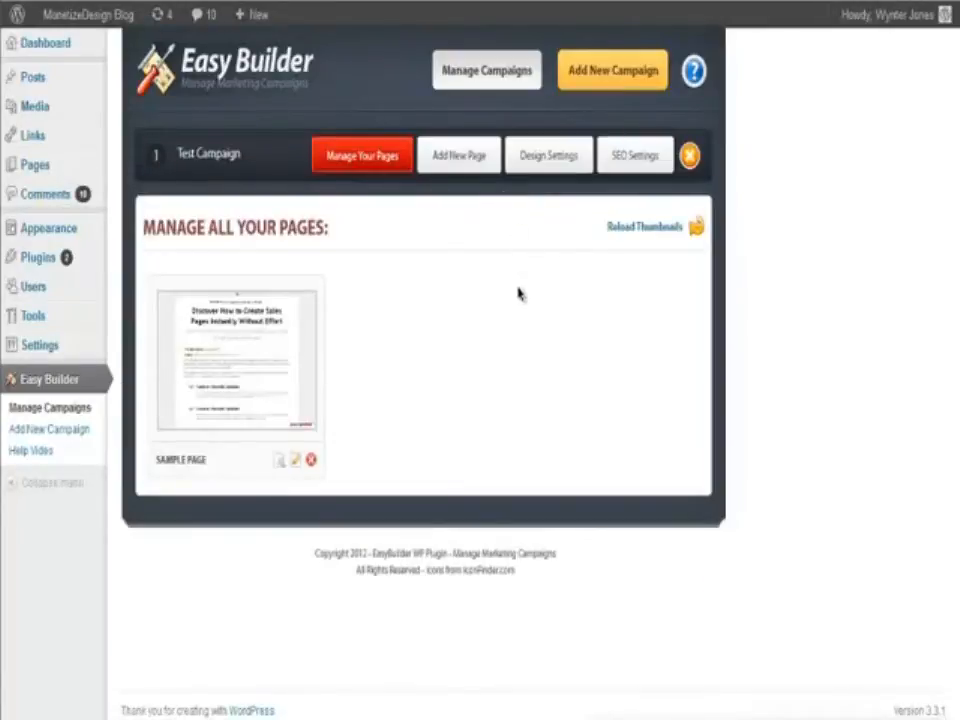
mouse_move(350, 175)
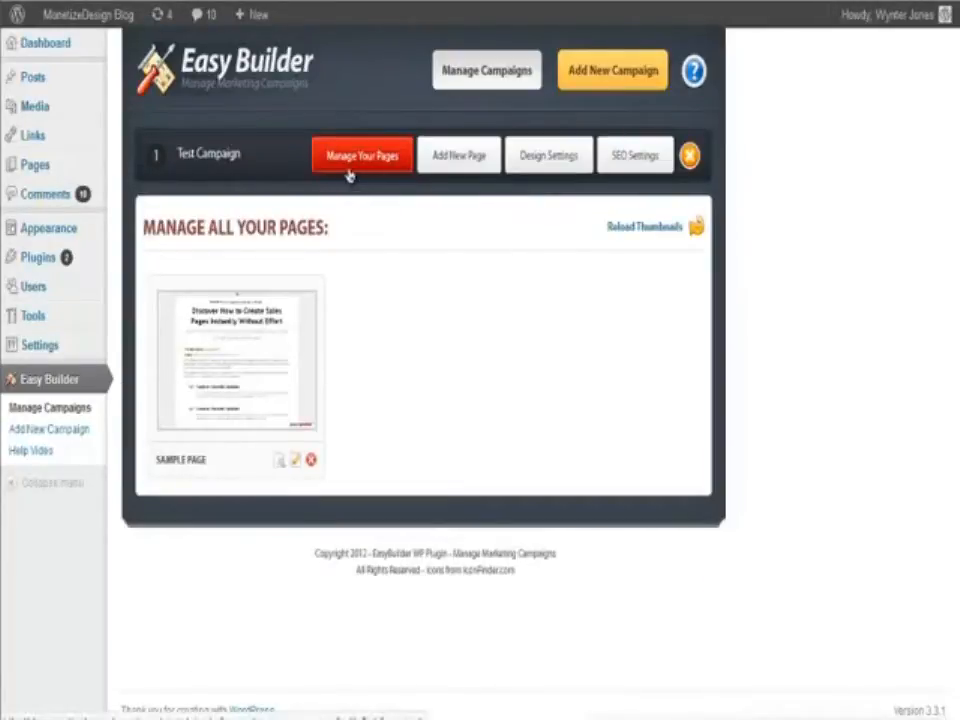
mouse_move(194, 437)
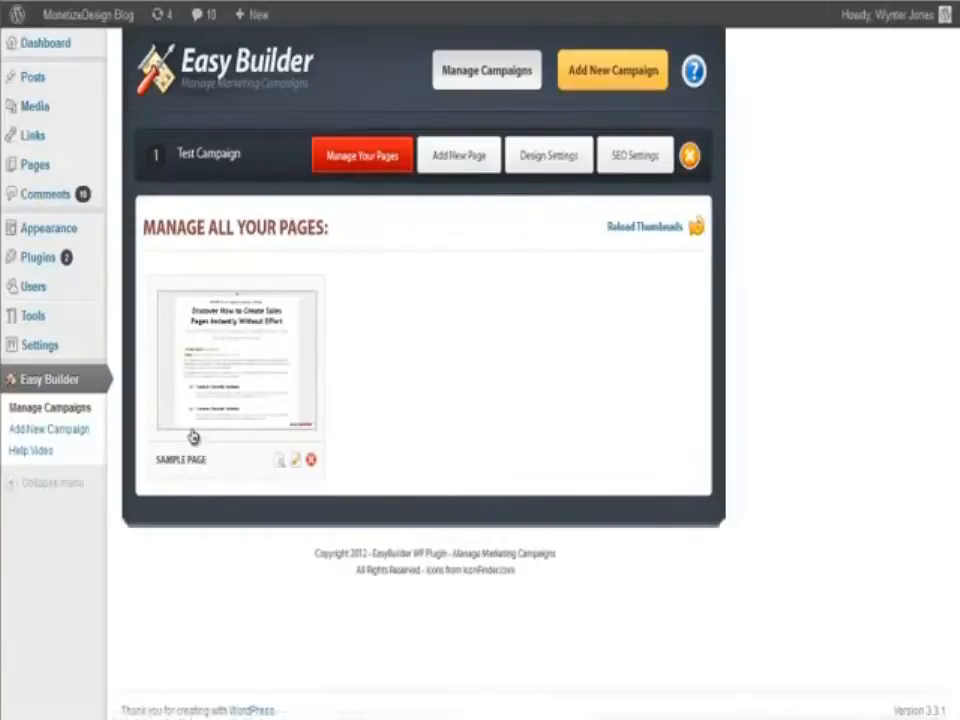
mouse_move(281, 388)
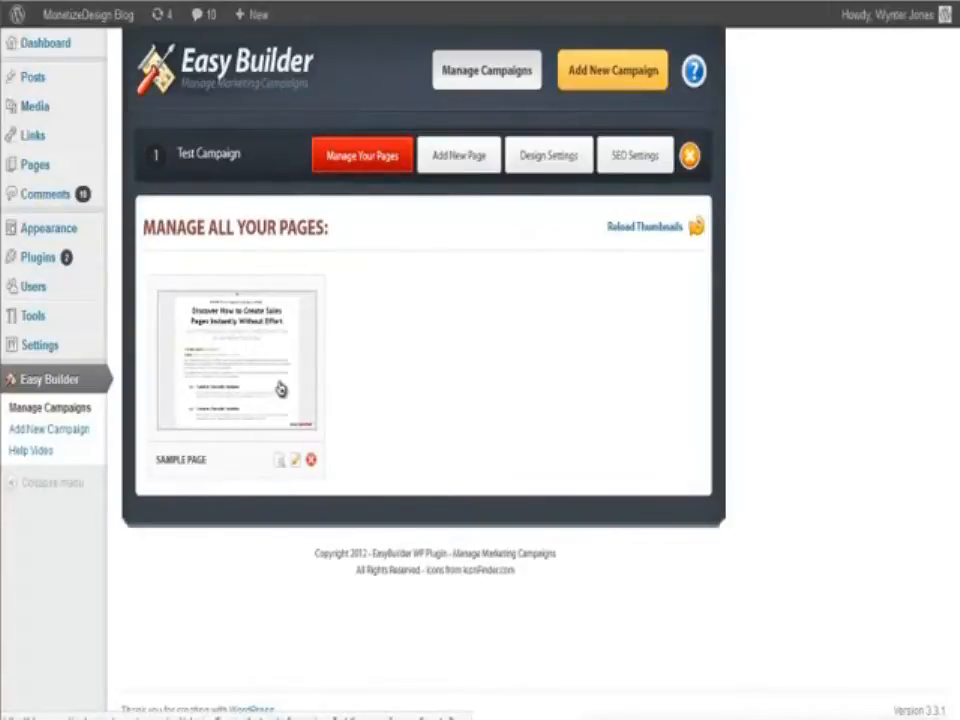
mouse_move(265, 387)
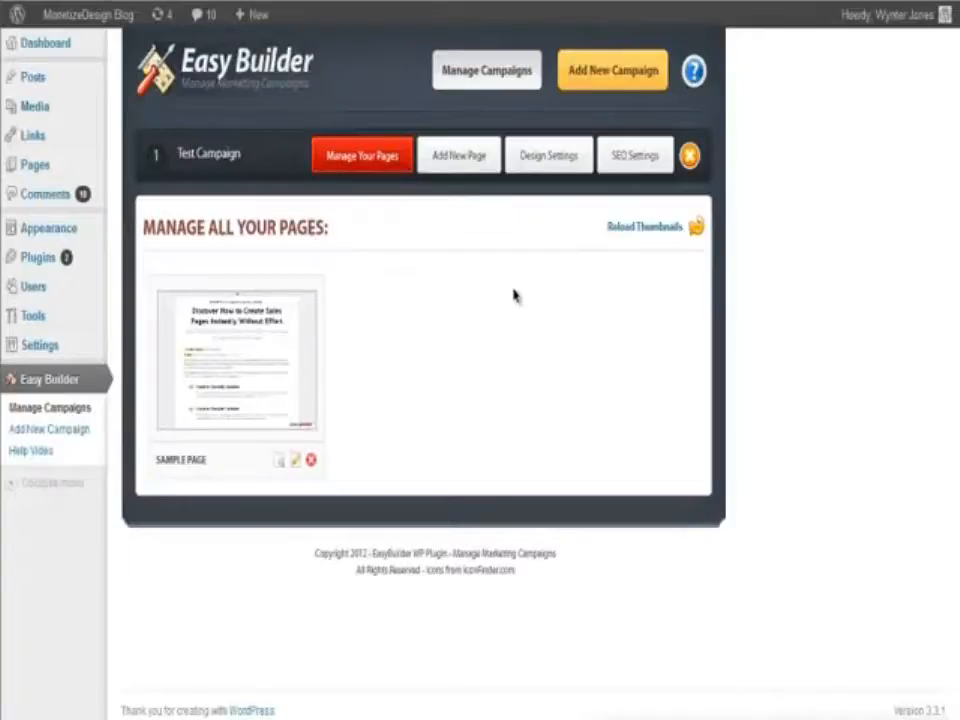
mouse_move(458, 155)
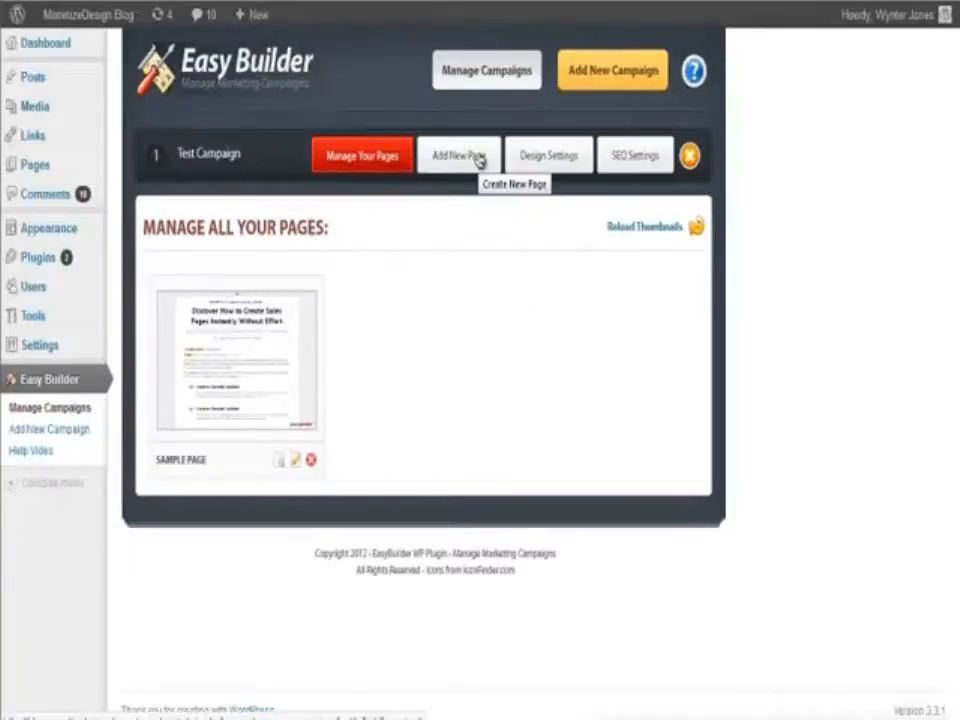
- Start a new page named 'NEw PaGE' and browse the template gallery down to Create New Page
click(458, 155)
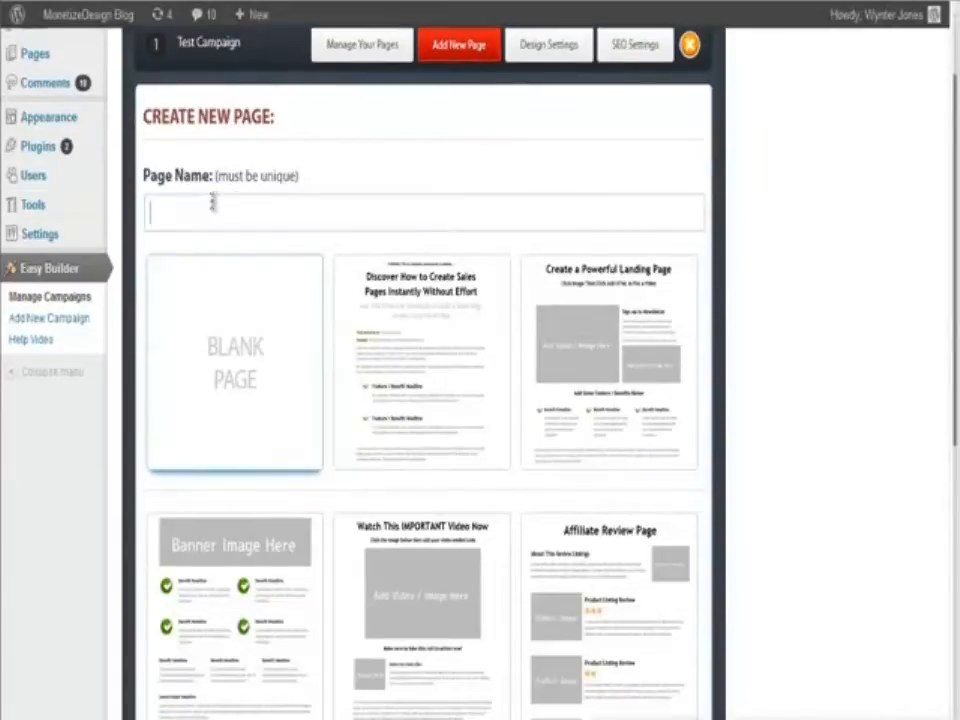
text(NEw PaGE)
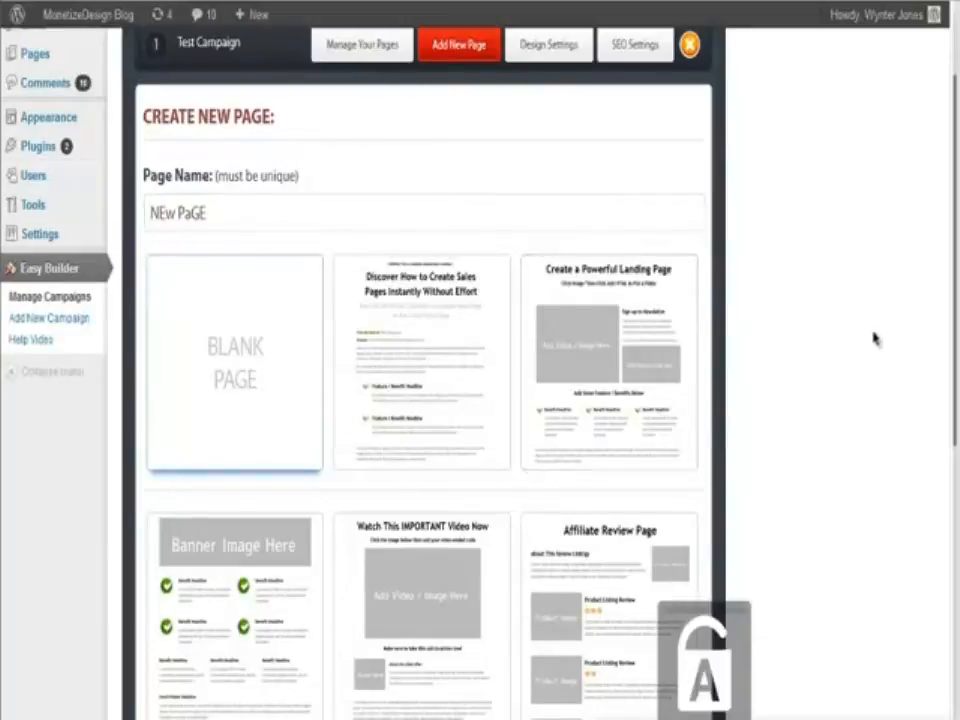
scroll(down, 3)
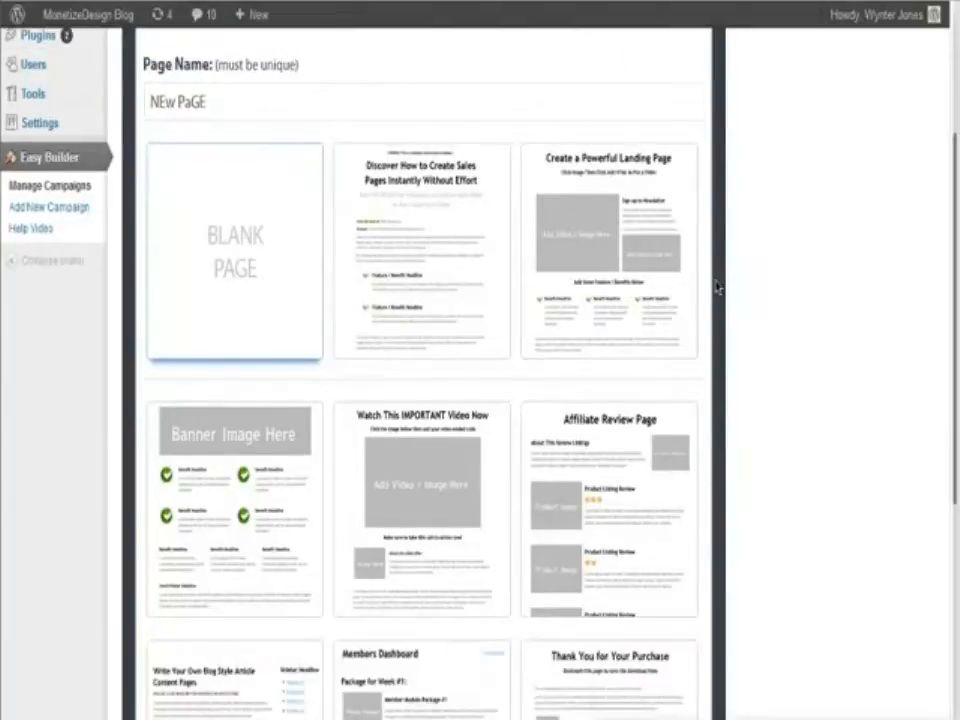
scroll(down, 3)
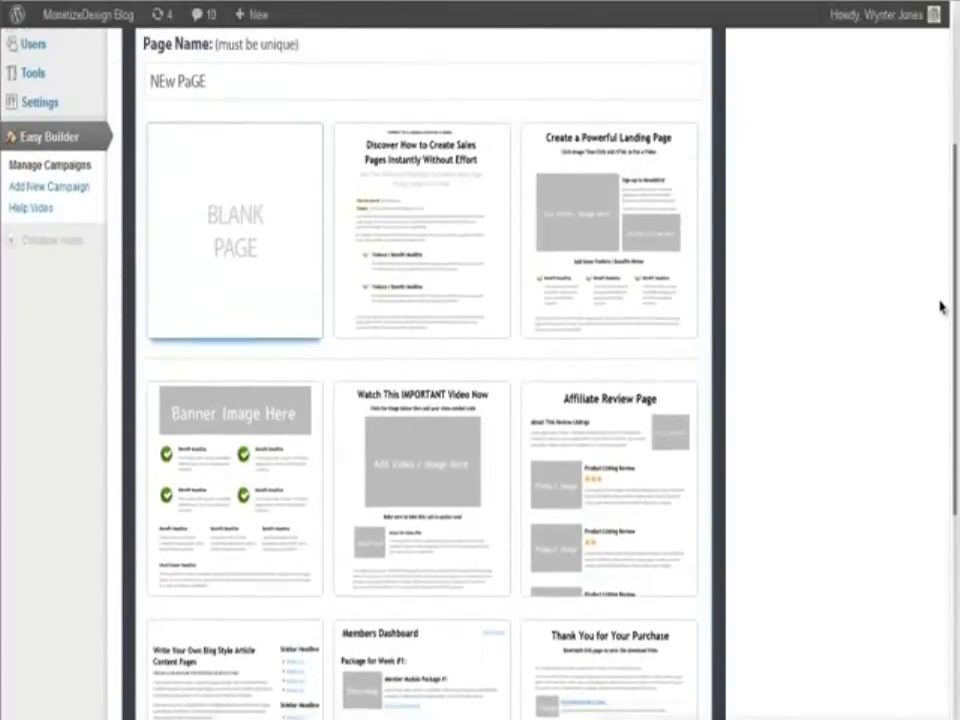
scroll(down, 3)
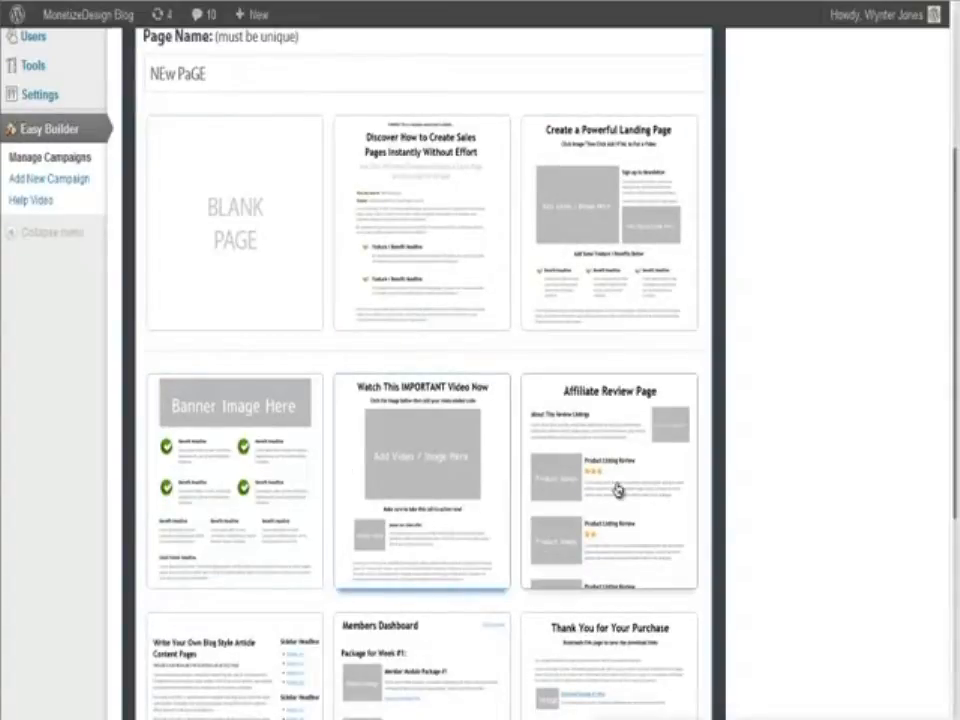
scroll(down, 3)
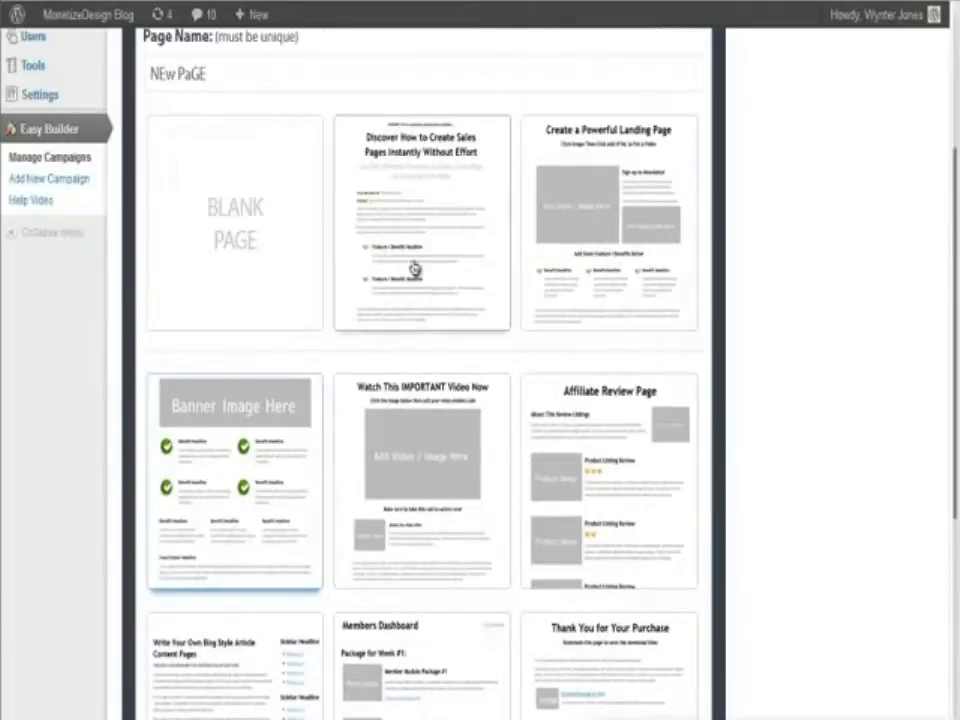
scroll(down, 3)
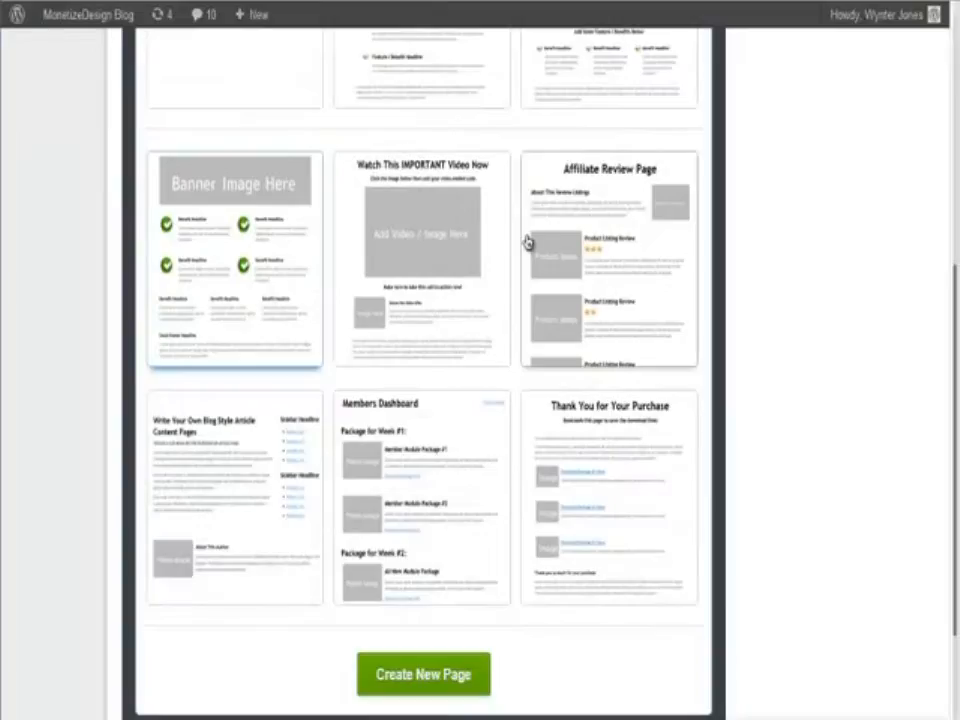
scroll(down, 3)
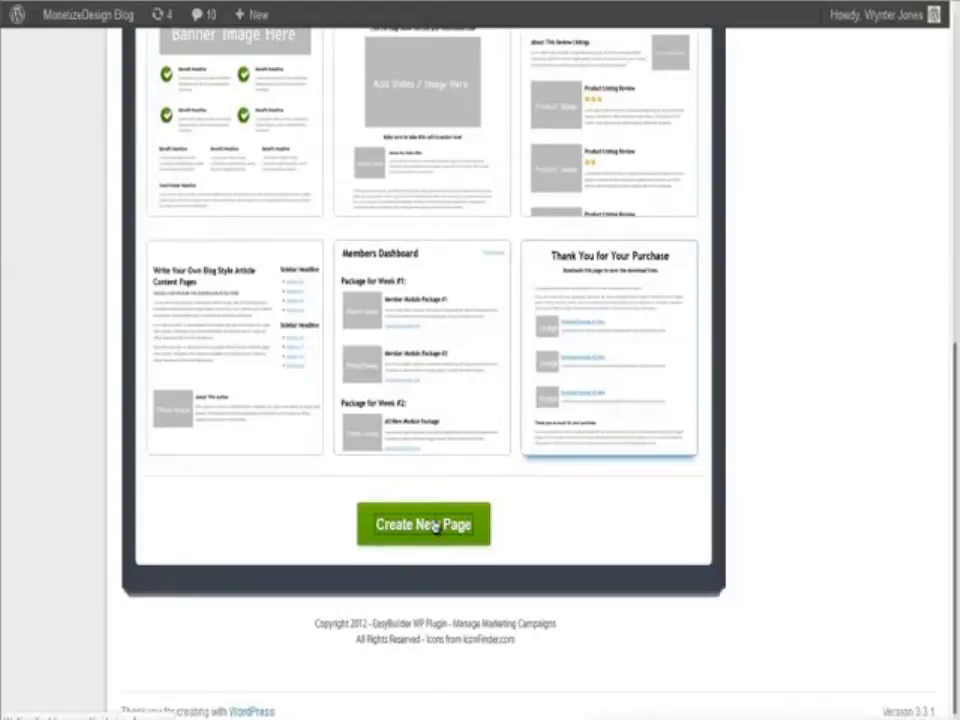
- Create NEW PAGE from the chosen template and reload the pages list
click(424, 524)
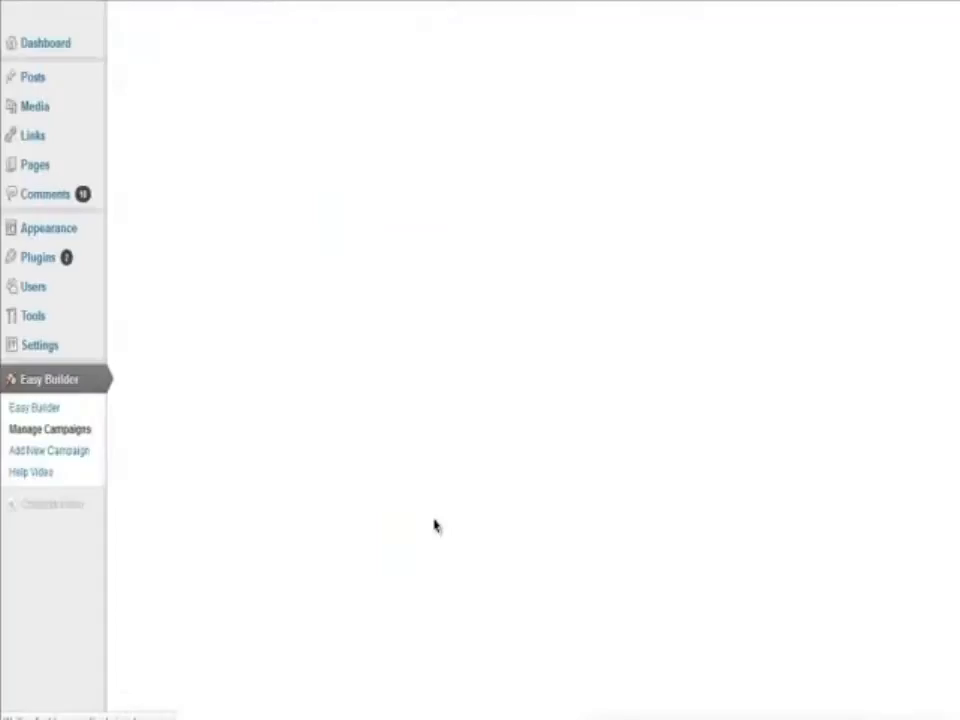
click(50, 429)
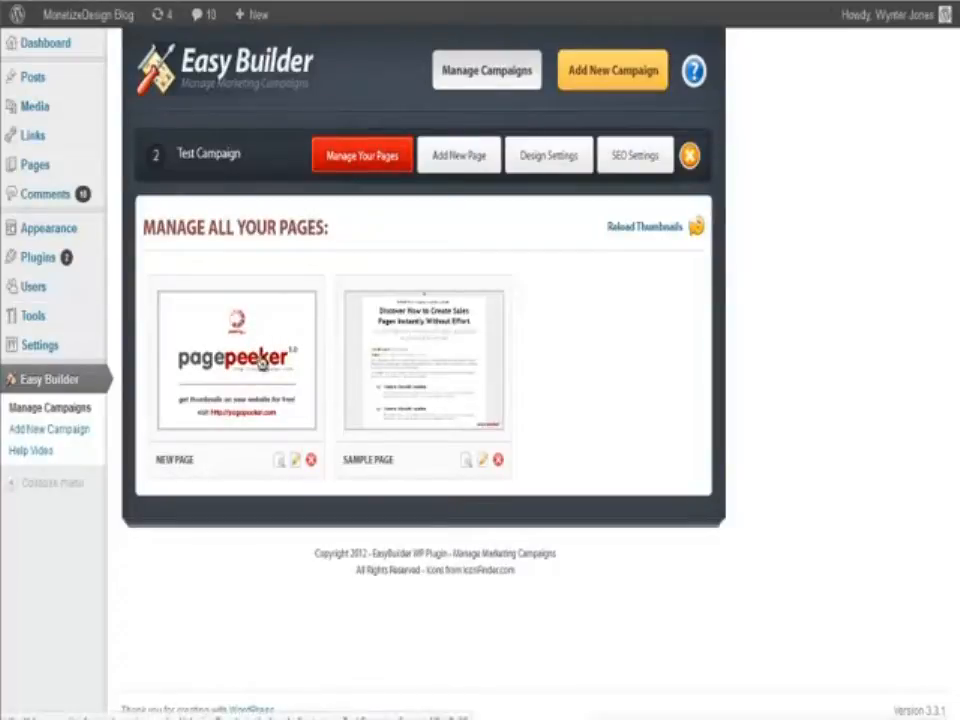
mouse_move(465, 450)
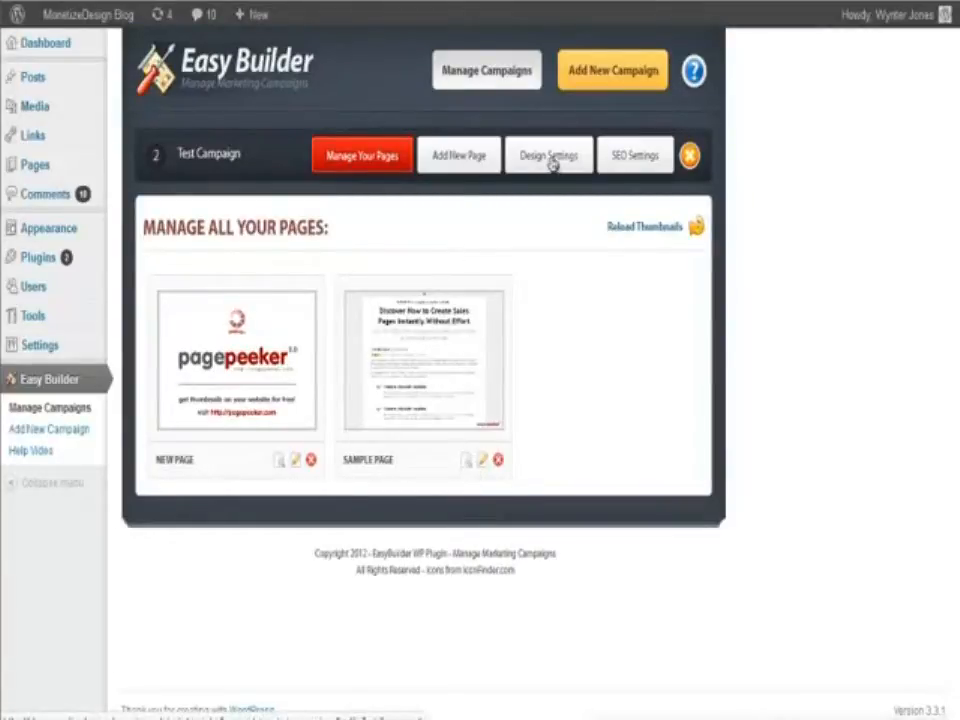
- In Design Settings, choose Georgia, Serif typography, dark drop shadow and a round corners option
click(548, 155)
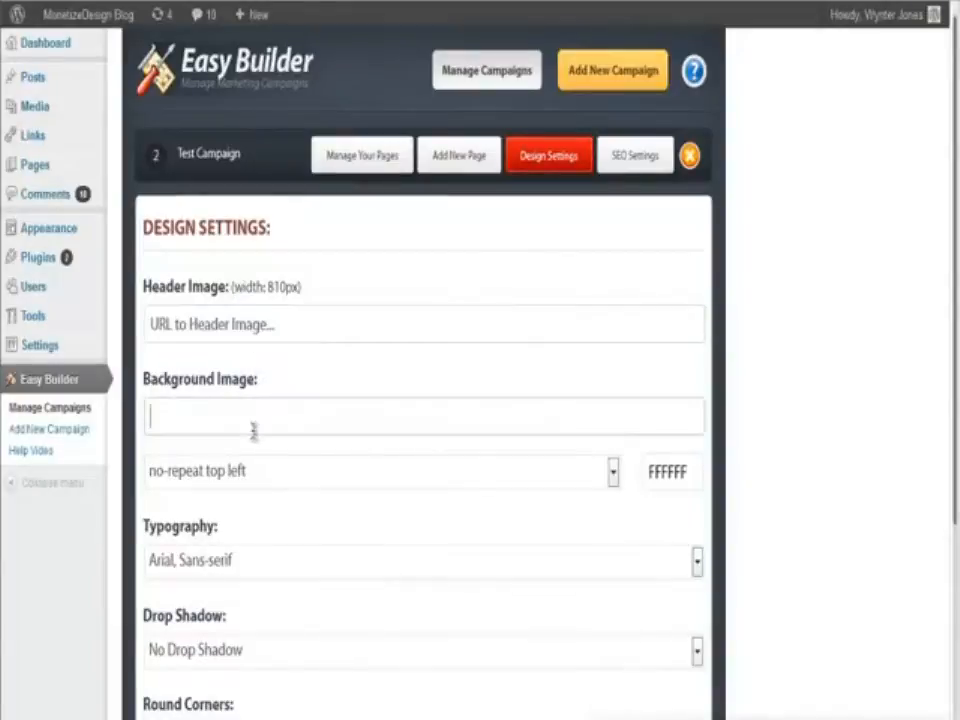
scroll(down, 3)
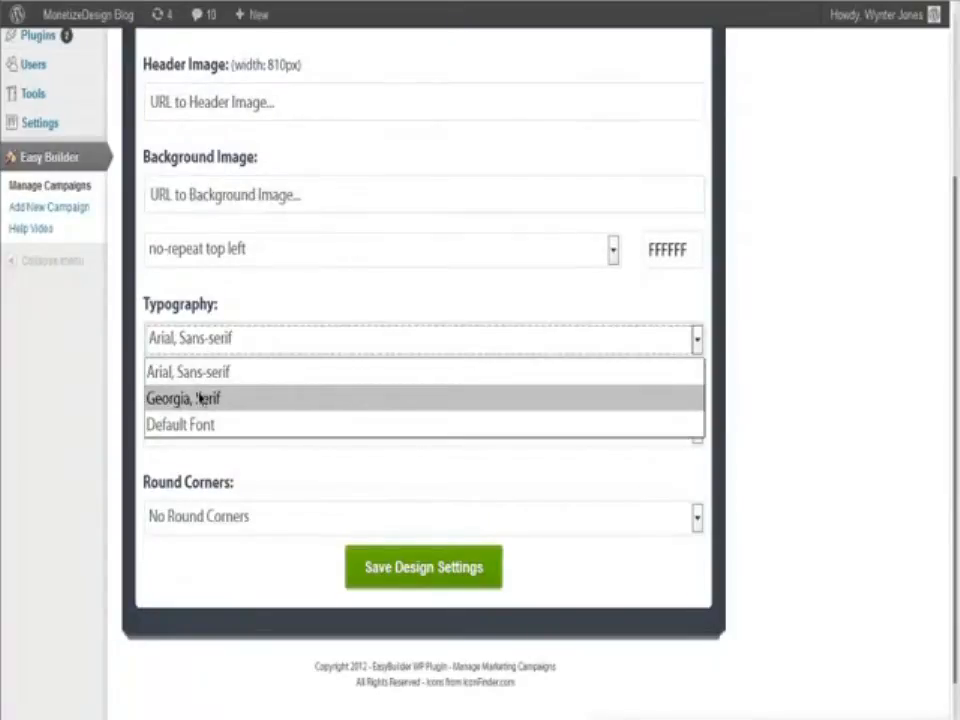
click(183, 398)
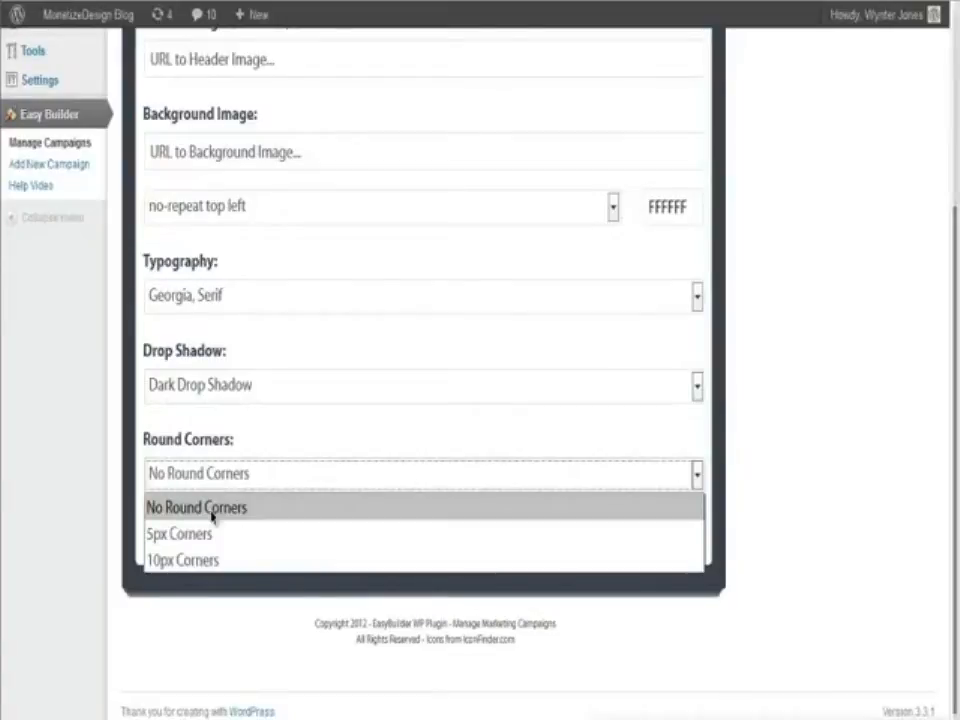
click(182, 560)
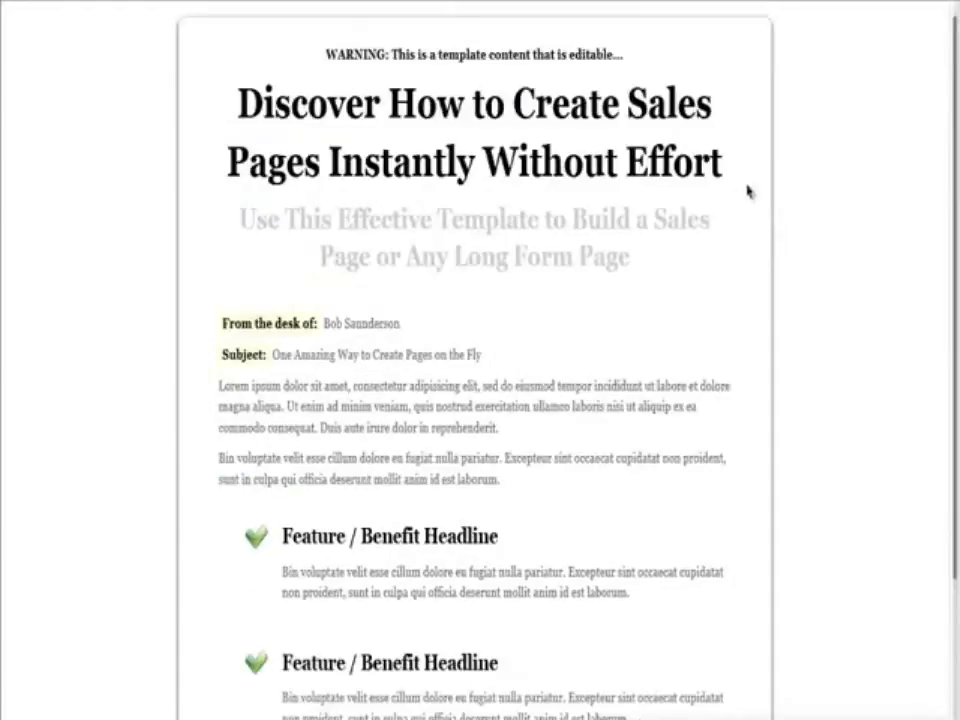
- Scroll Test Campaign's pages list to see NEW PAGE's thank-you thumbnail beside SAMPLE PAGE
scroll(down, 3)
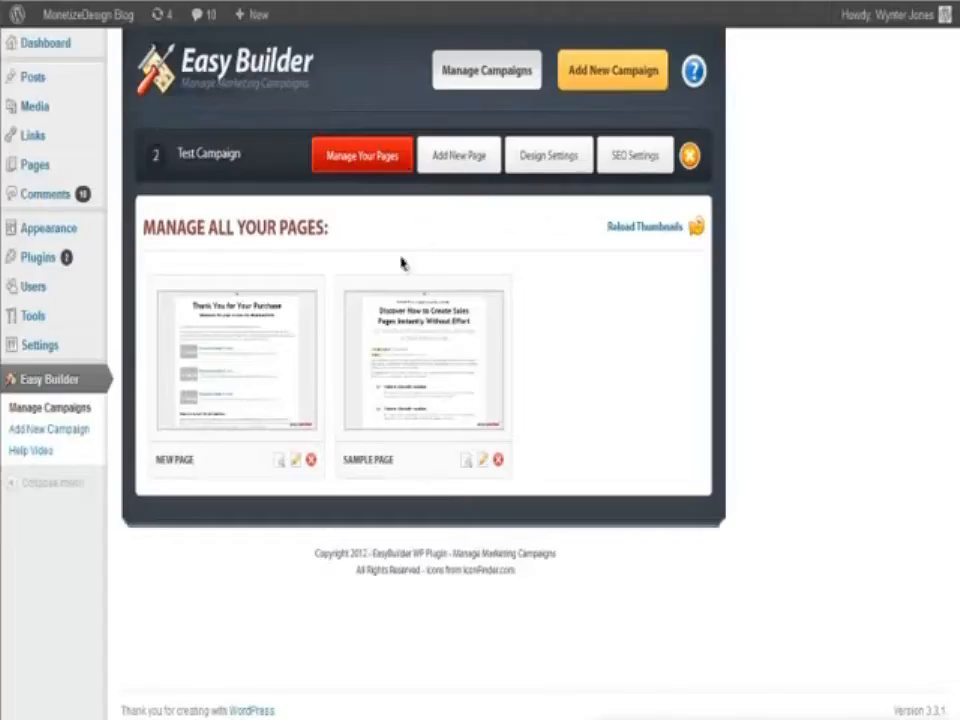
click(235, 355)
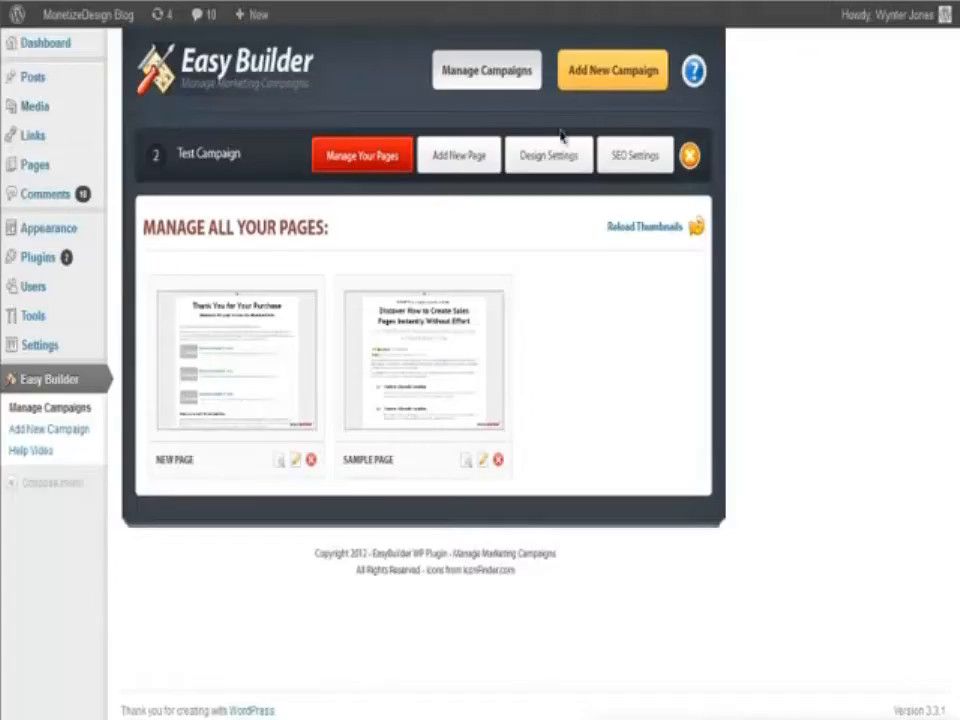
click(635, 155)
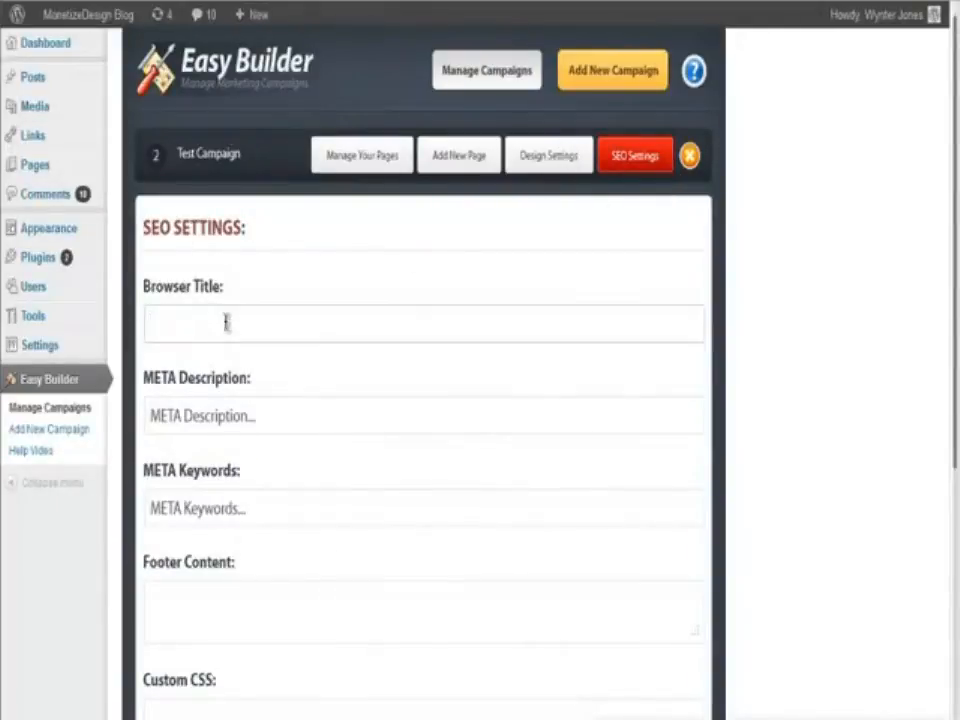
- Enter browser title 'BRowsr' with filler footer content and save the SEO settings
text(BRowsr)
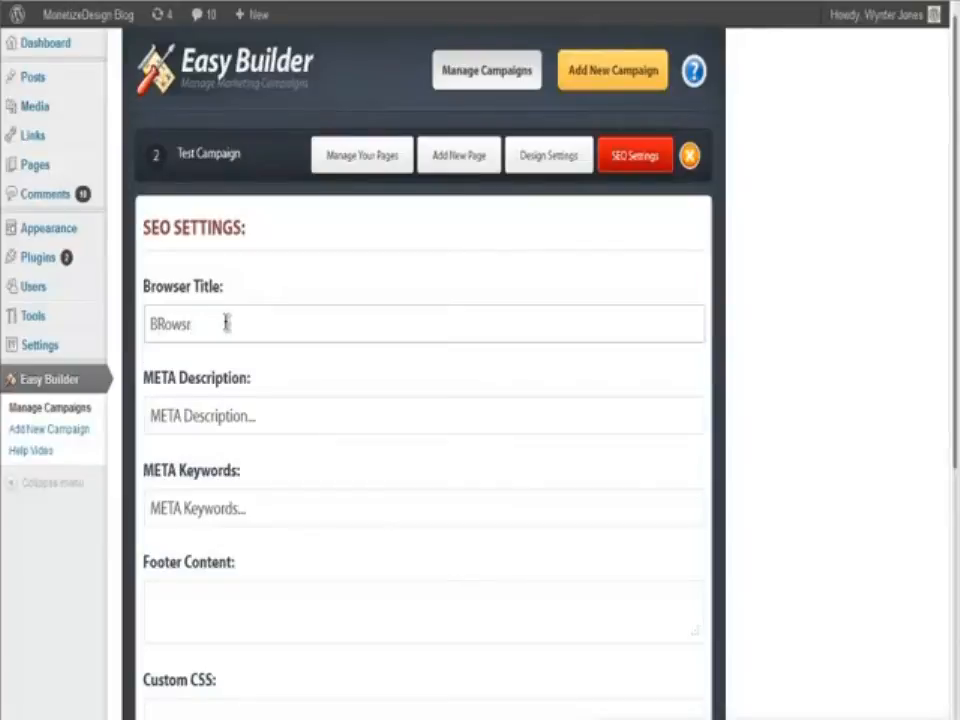
scroll(down, 3)
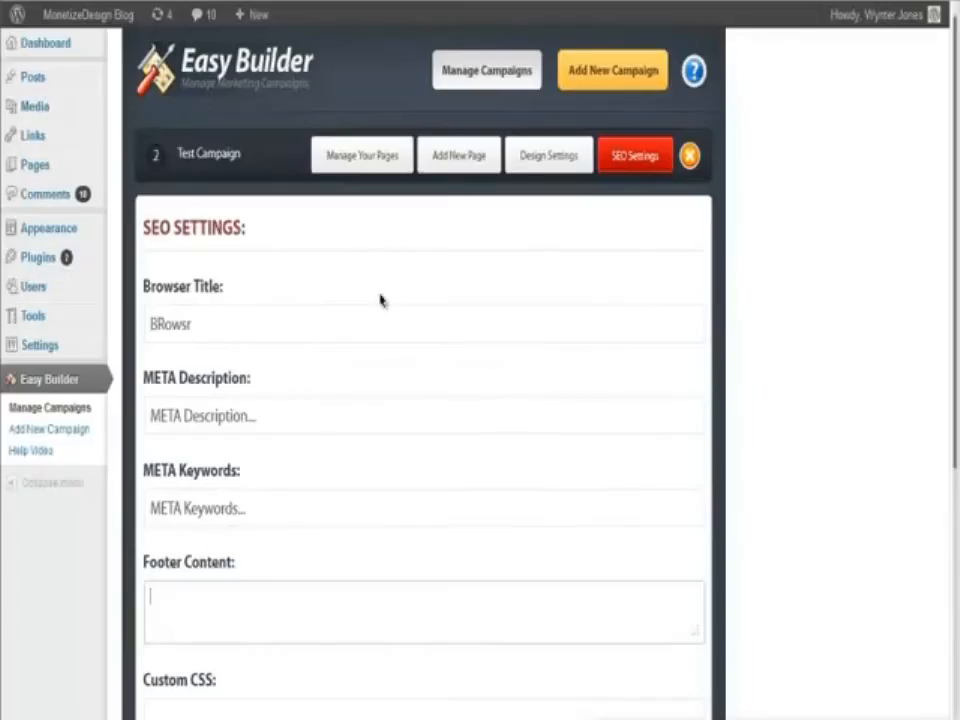
scroll(down, 3)
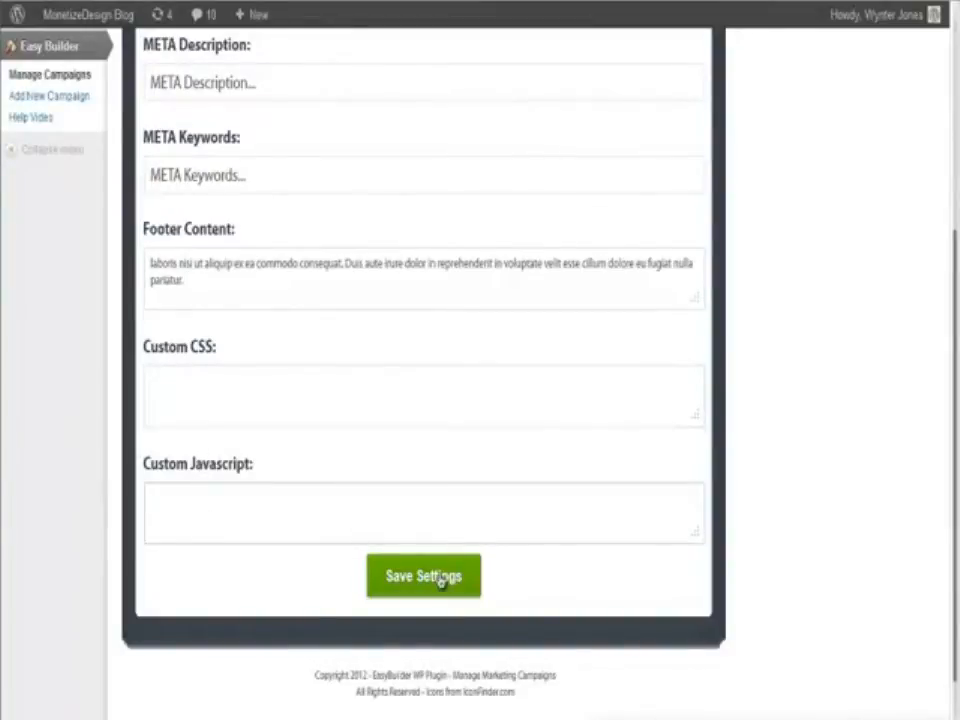
click(423, 575)
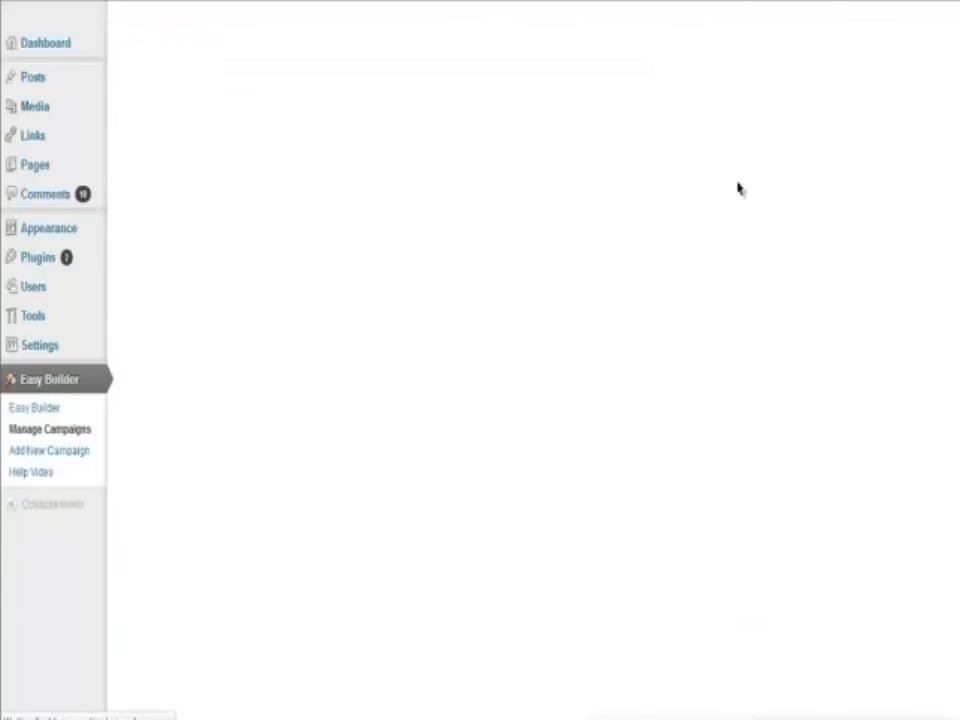
- Reopen Design Settings and save Georgia typography, dark drop shadow and 10px corners
click(50, 428)
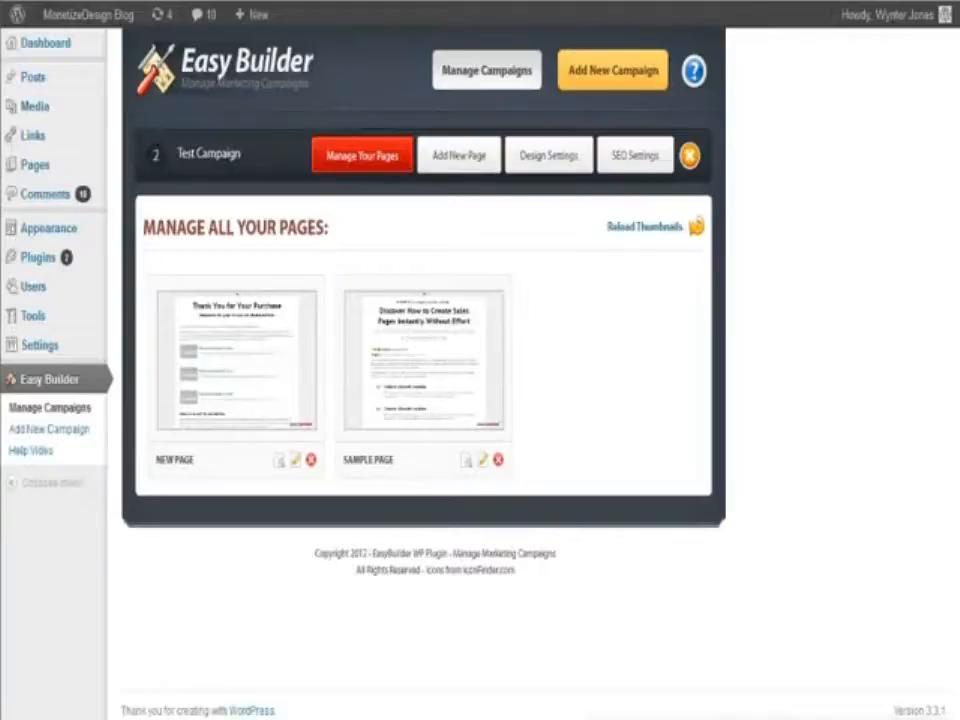
click(548, 155)
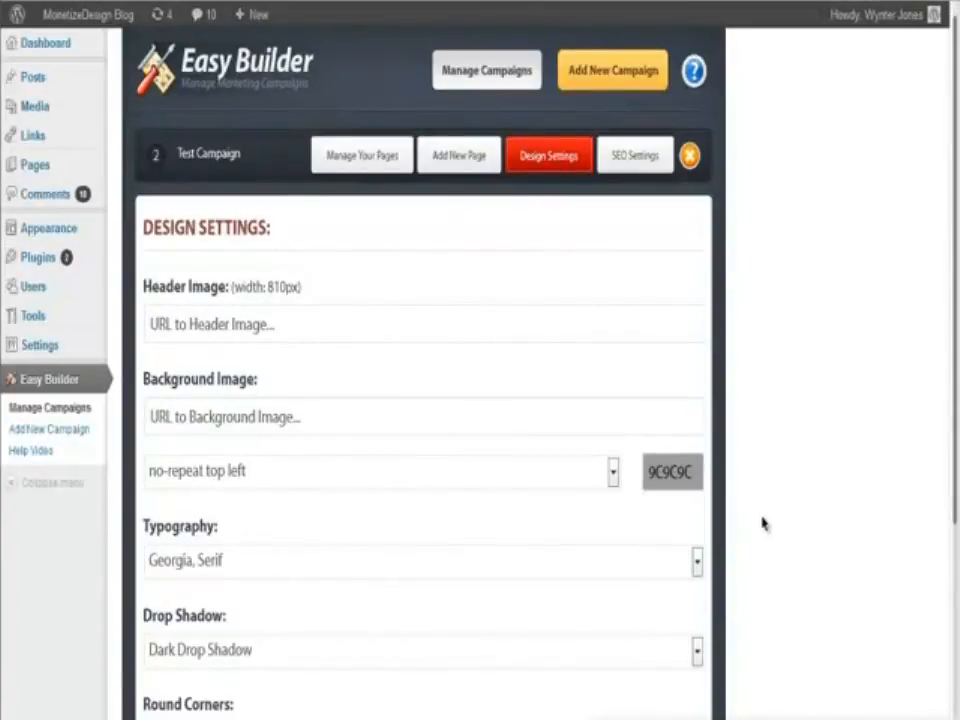
scroll(down, 3)
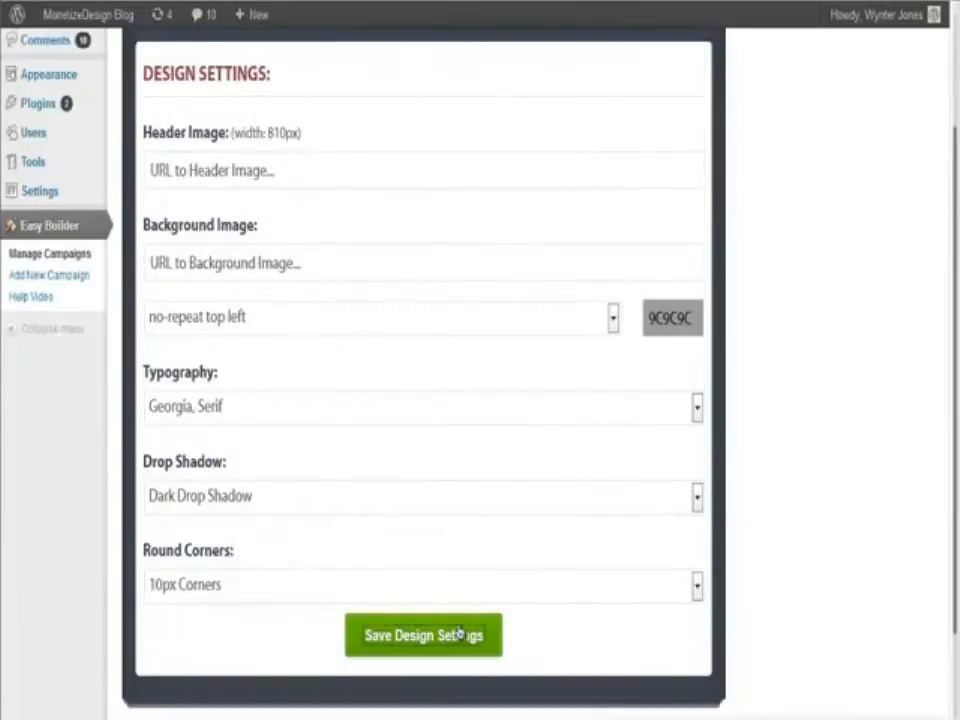
click(423, 635)
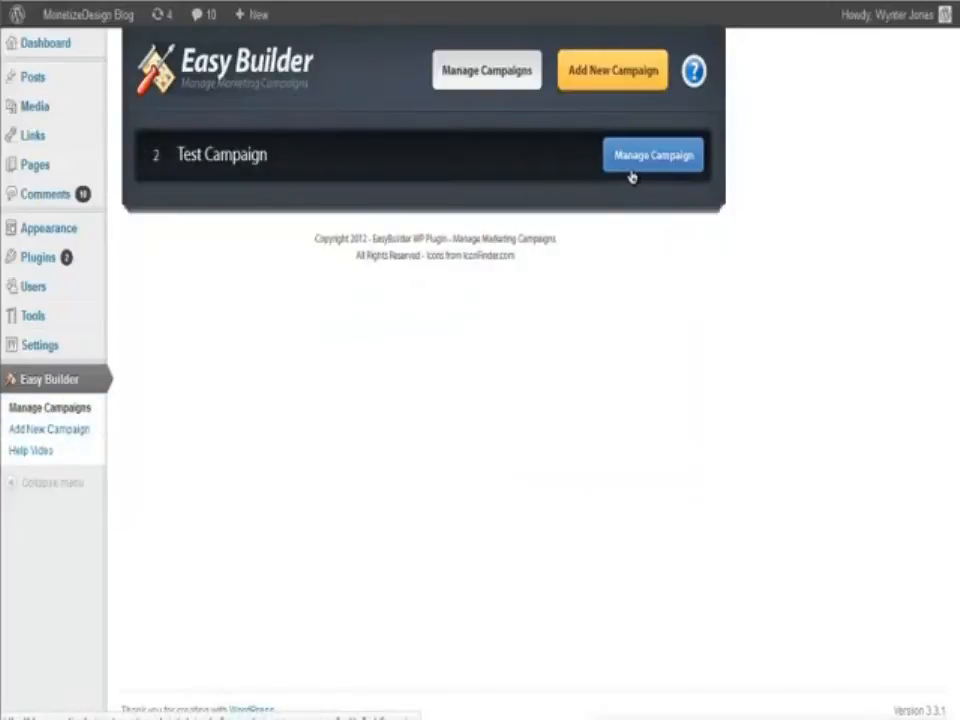
- Open Test Campaign's management, view new-page templates, then return to its pages list
click(652, 154)
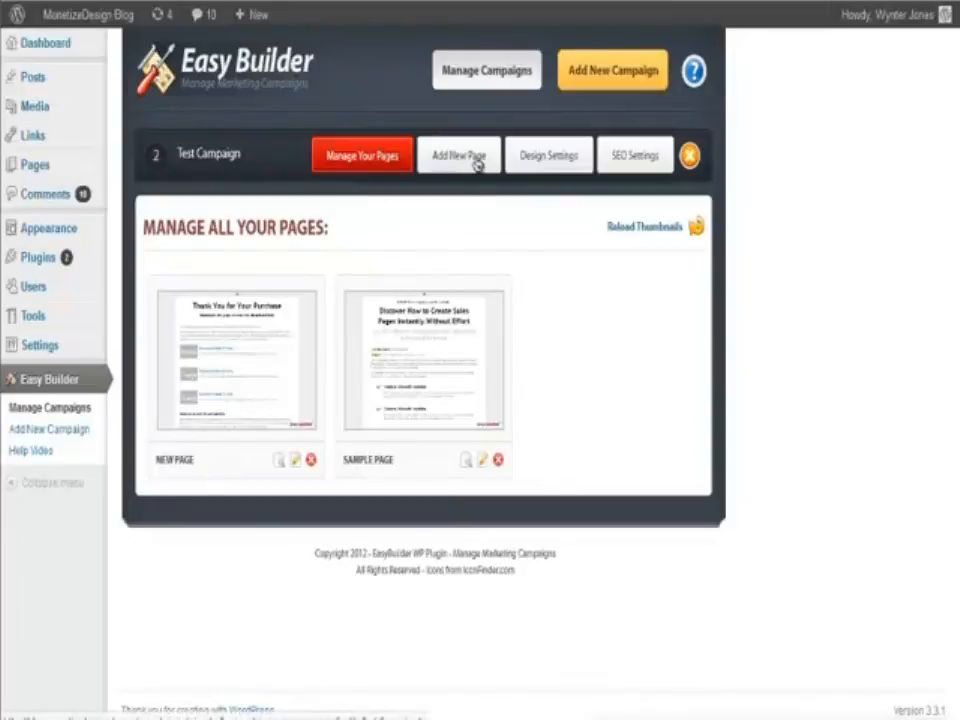
click(459, 155)
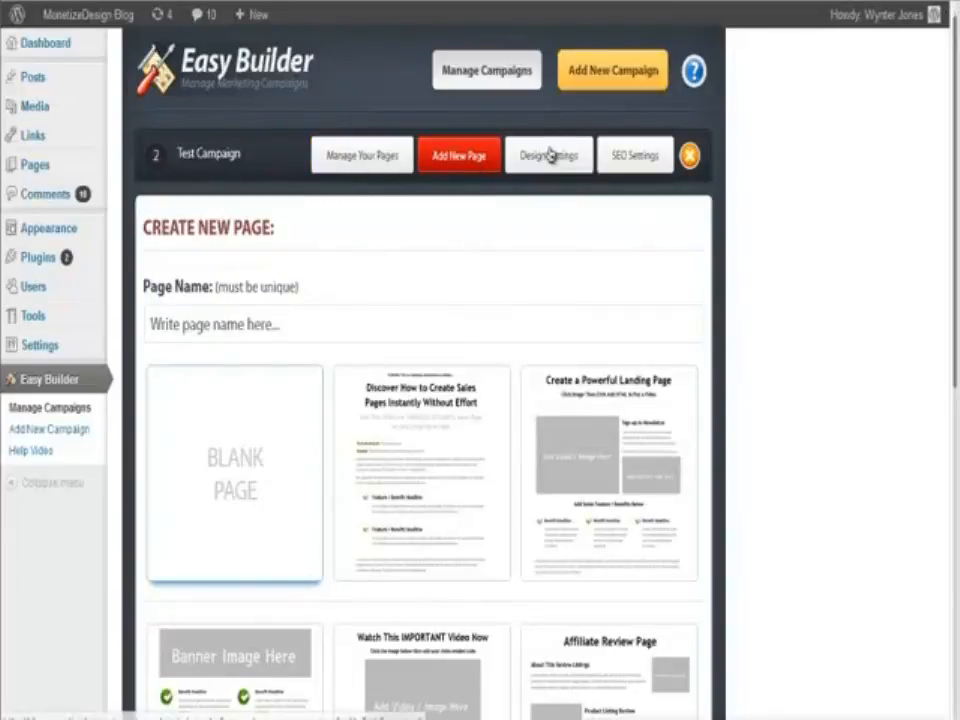
scroll(down, 3)
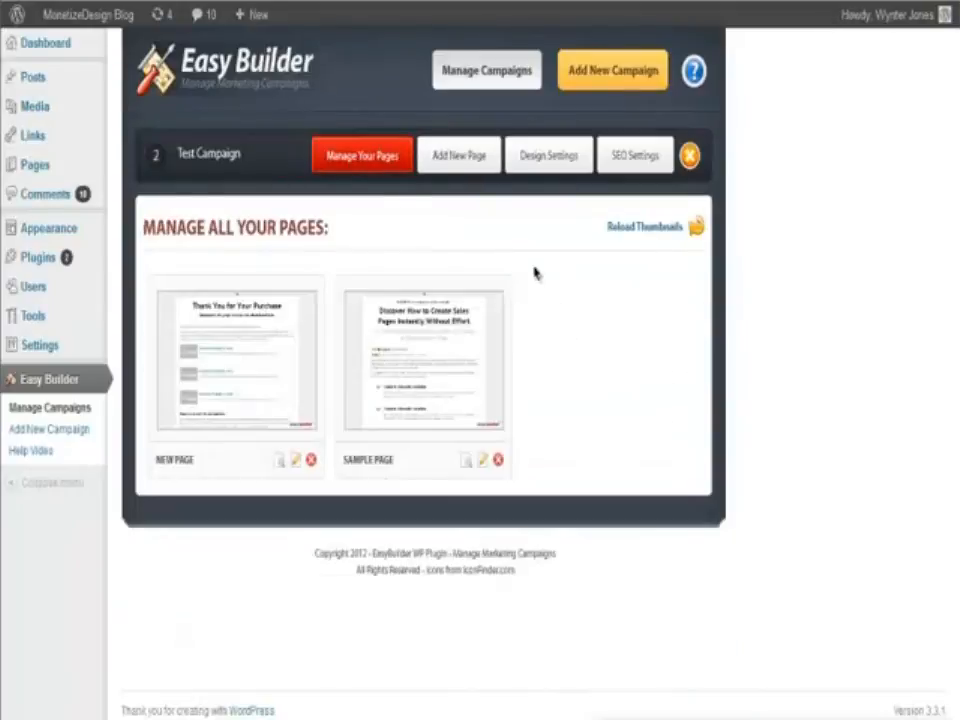
mouse_move(563, 281)
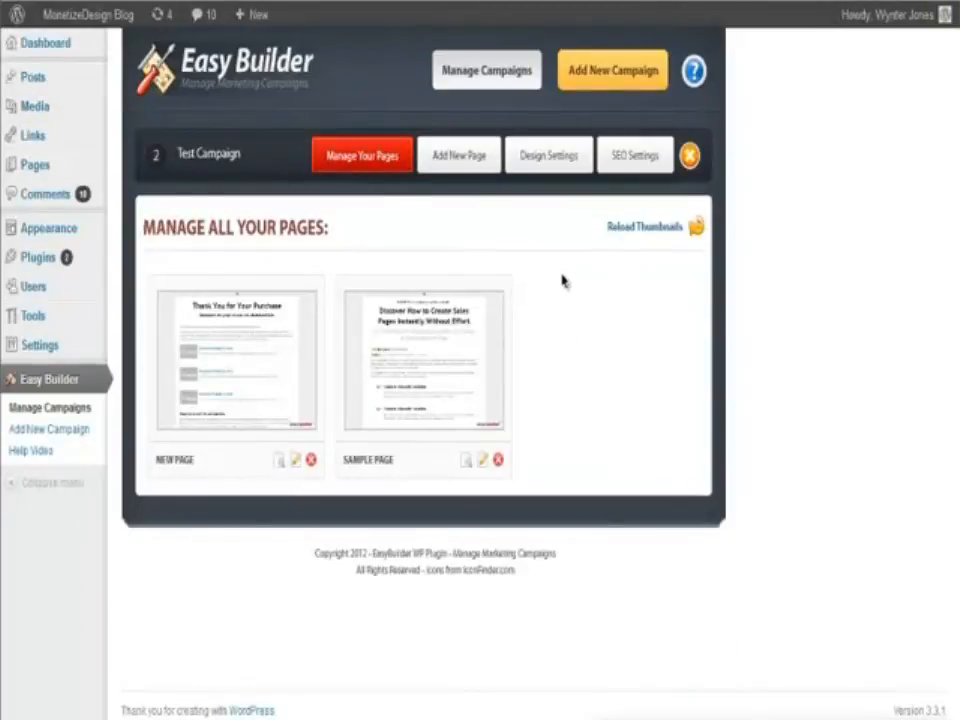
mouse_move(546, 363)
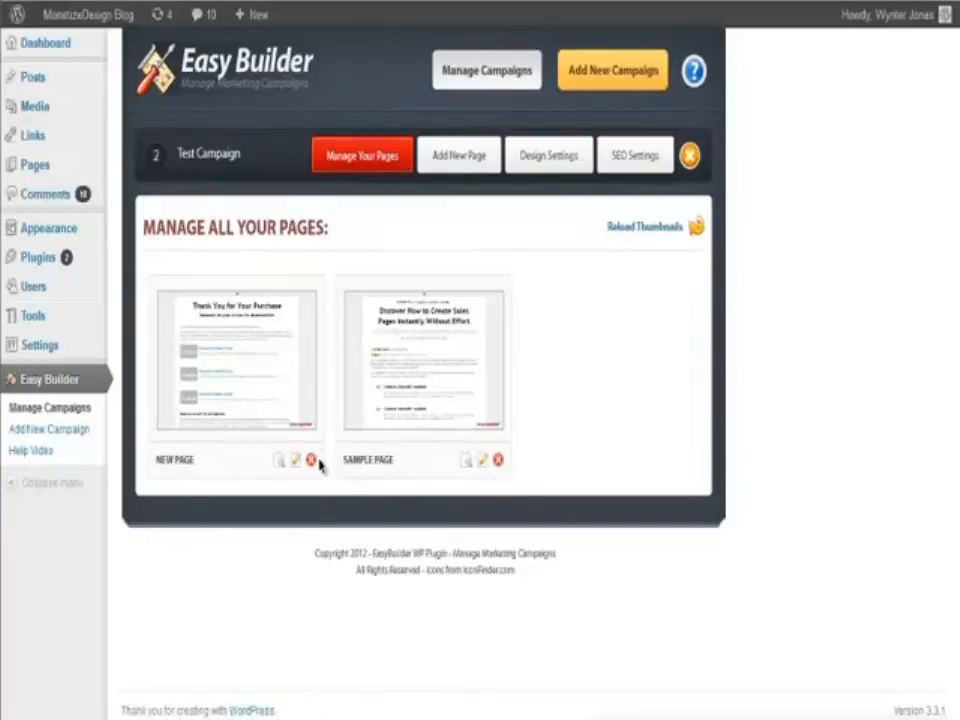
- Delete NEW PAGE with confirmation, then cancel the prompt to delete the campaign
click(310, 460)
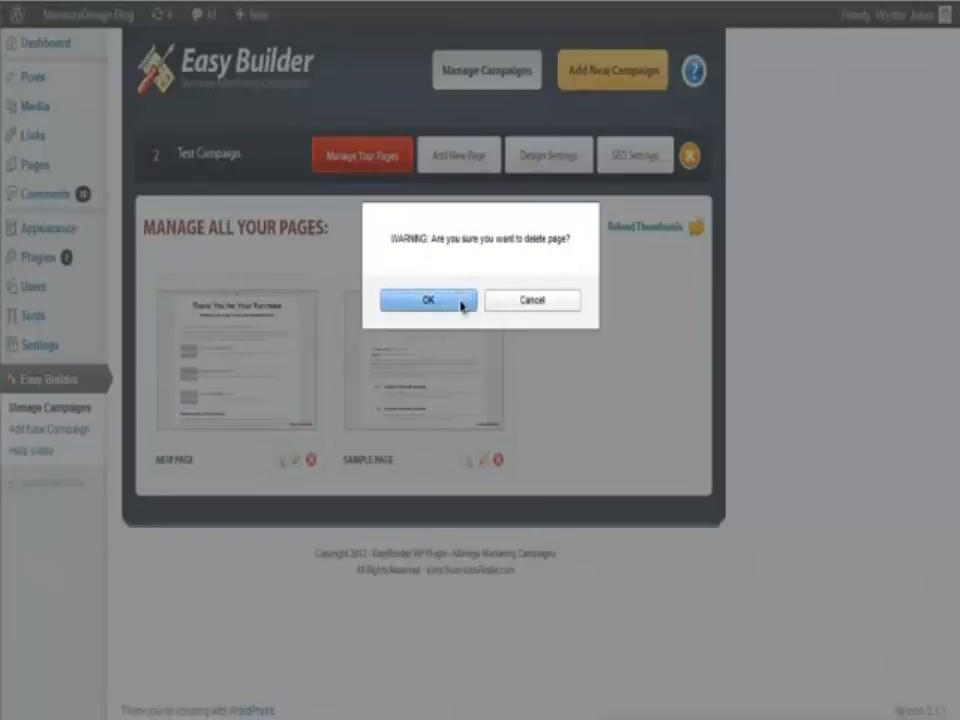
click(428, 300)
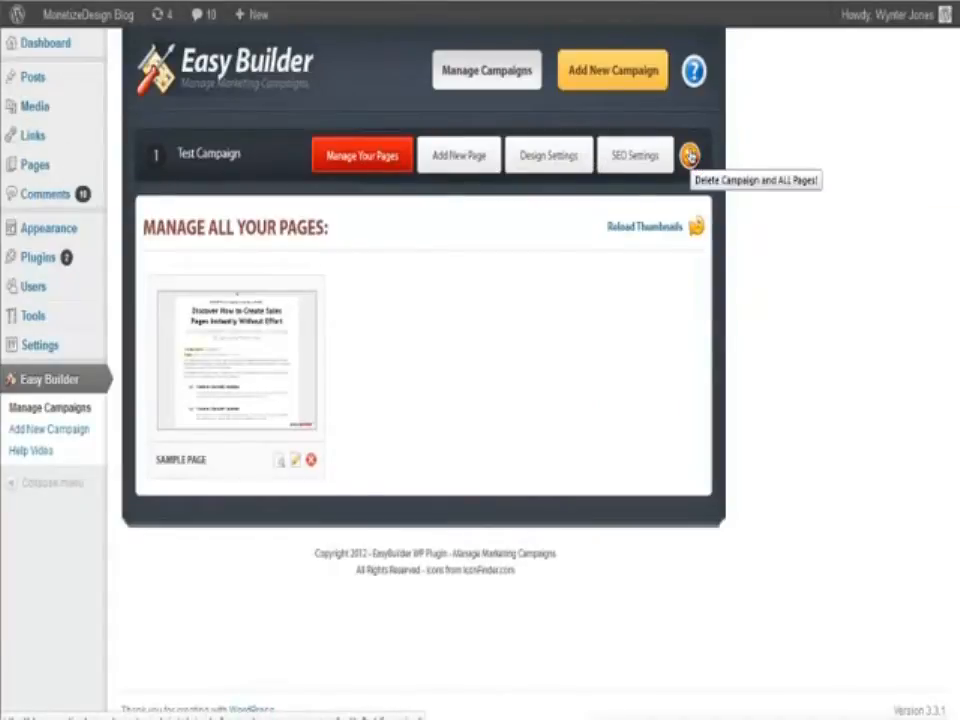
click(690, 155)
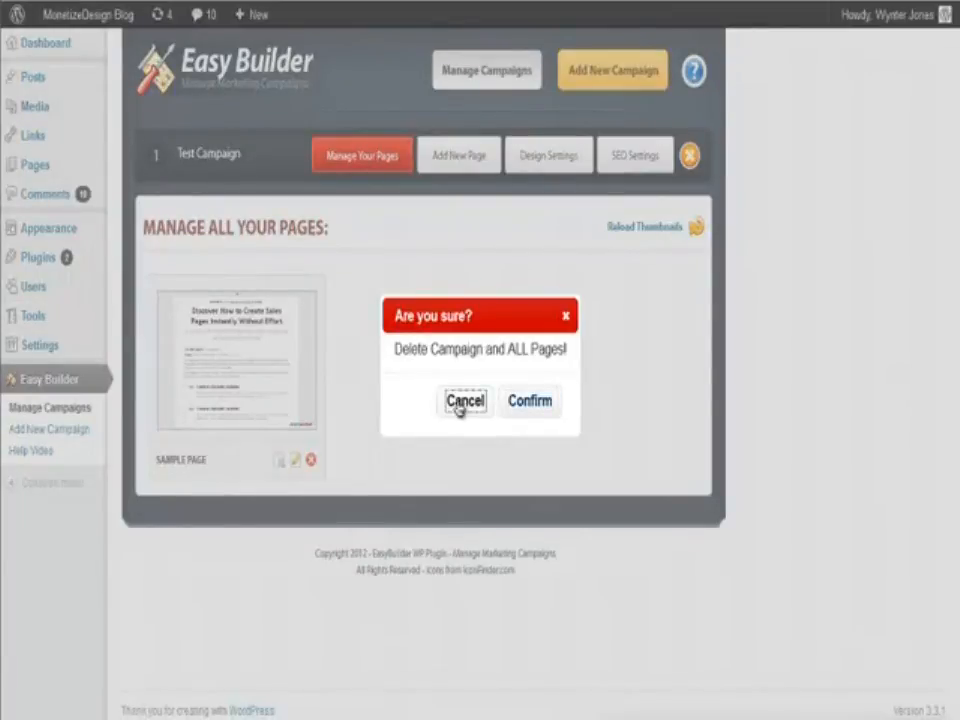
click(464, 401)
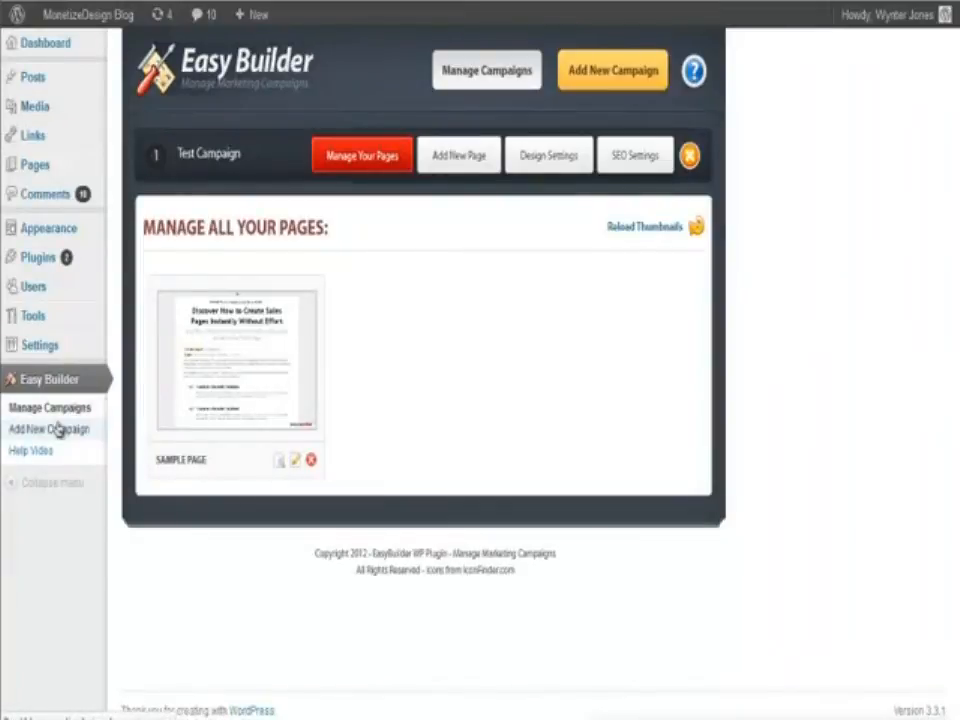
- Create campaign 'asasff', then reopen Test Campaign's pages from the campaigns list
click(51, 429)
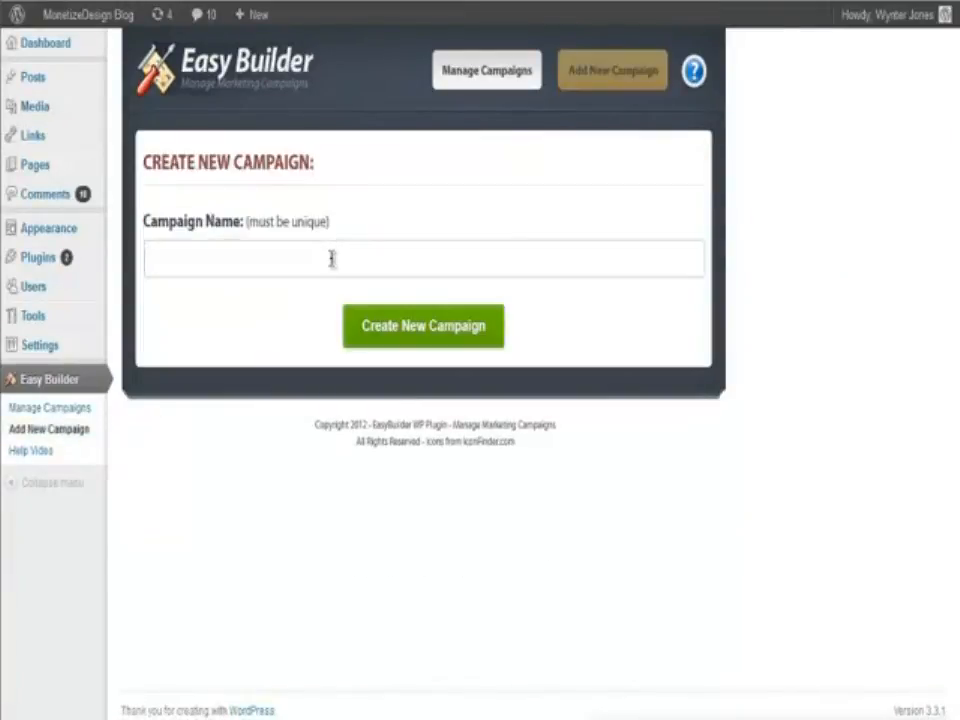
text(asasf)
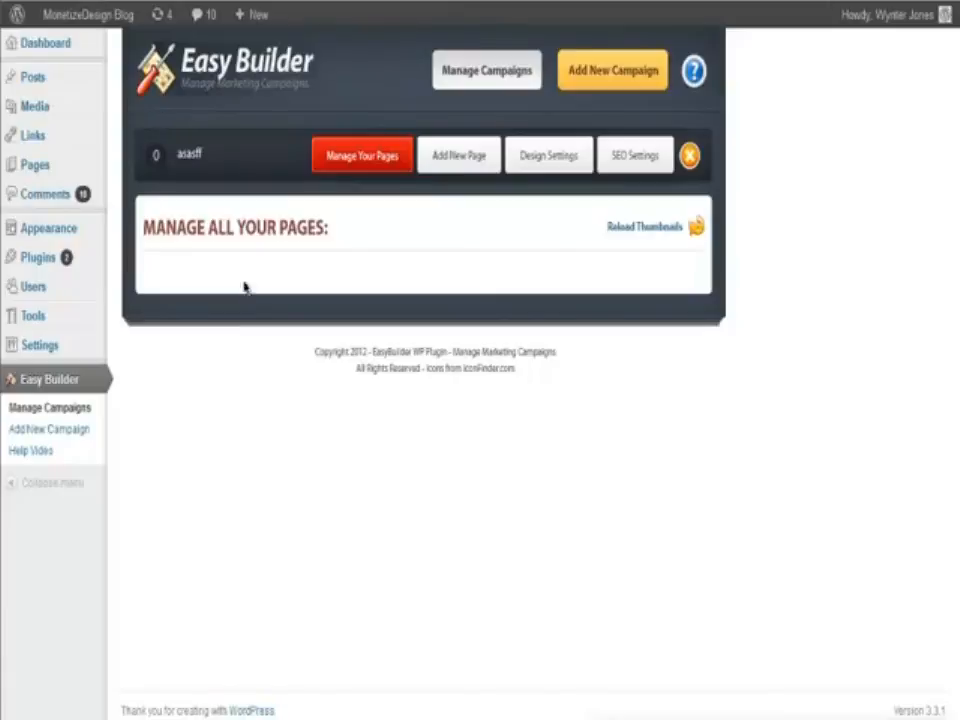
mouse_move(490, 90)
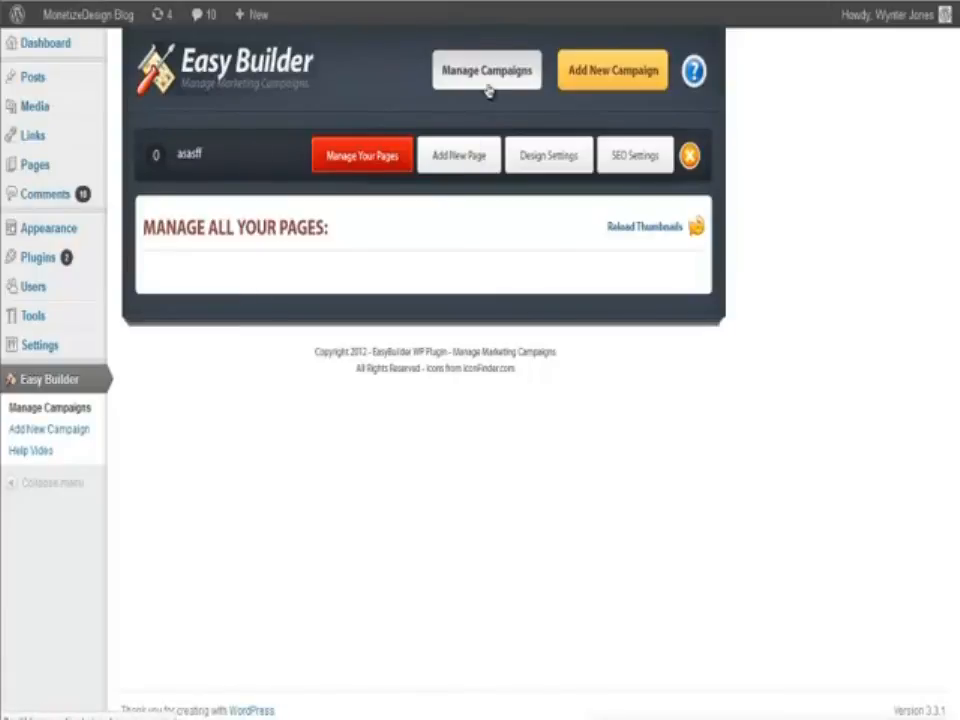
click(486, 70)
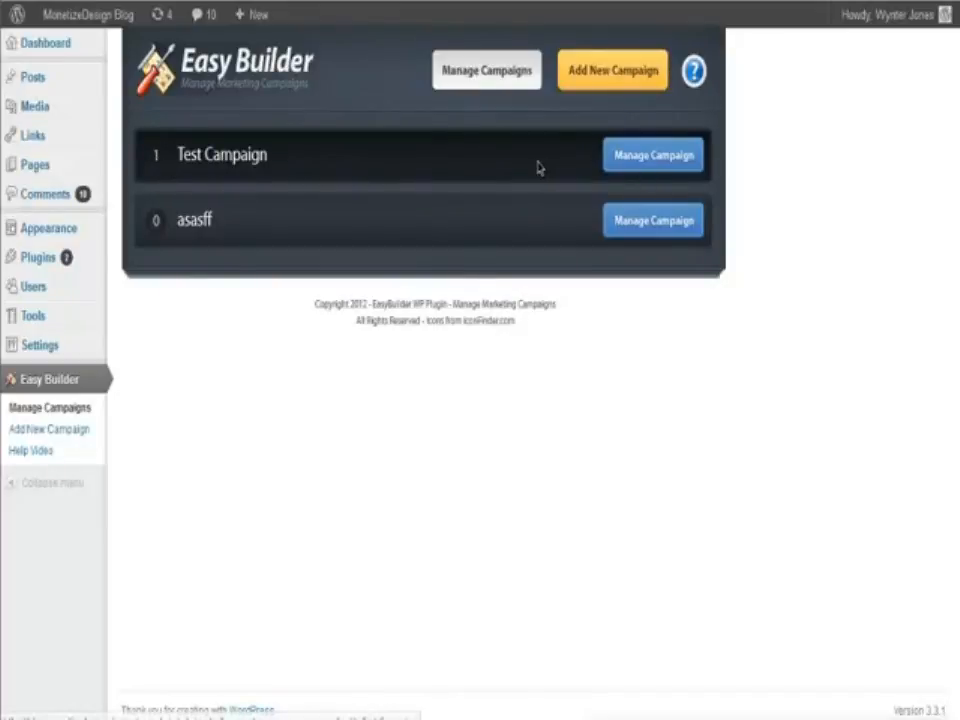
mouse_move(653, 155)
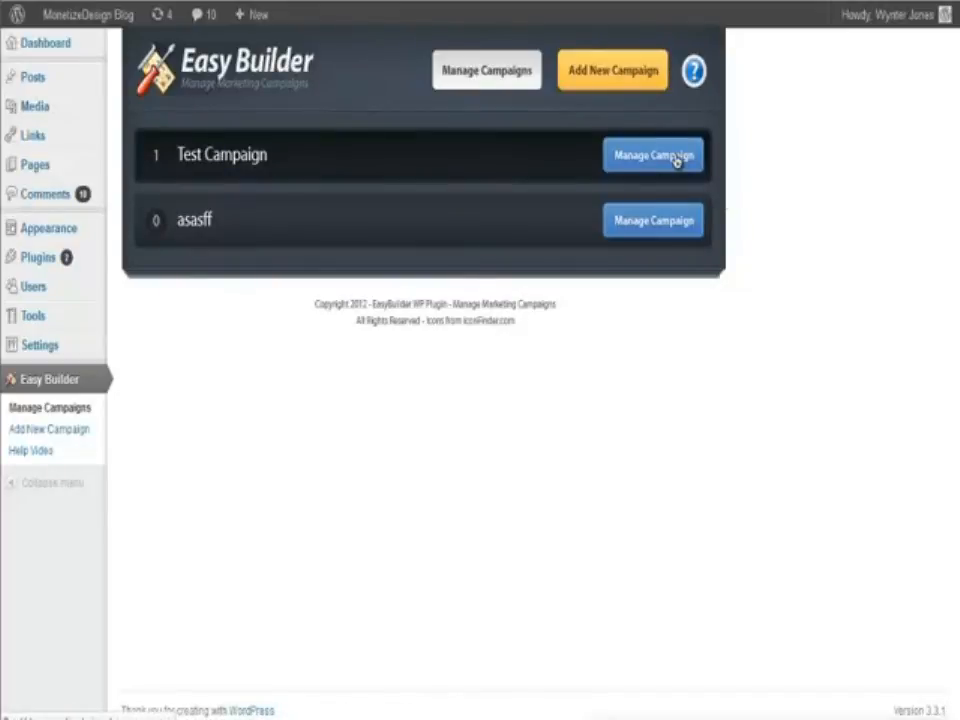
click(652, 155)
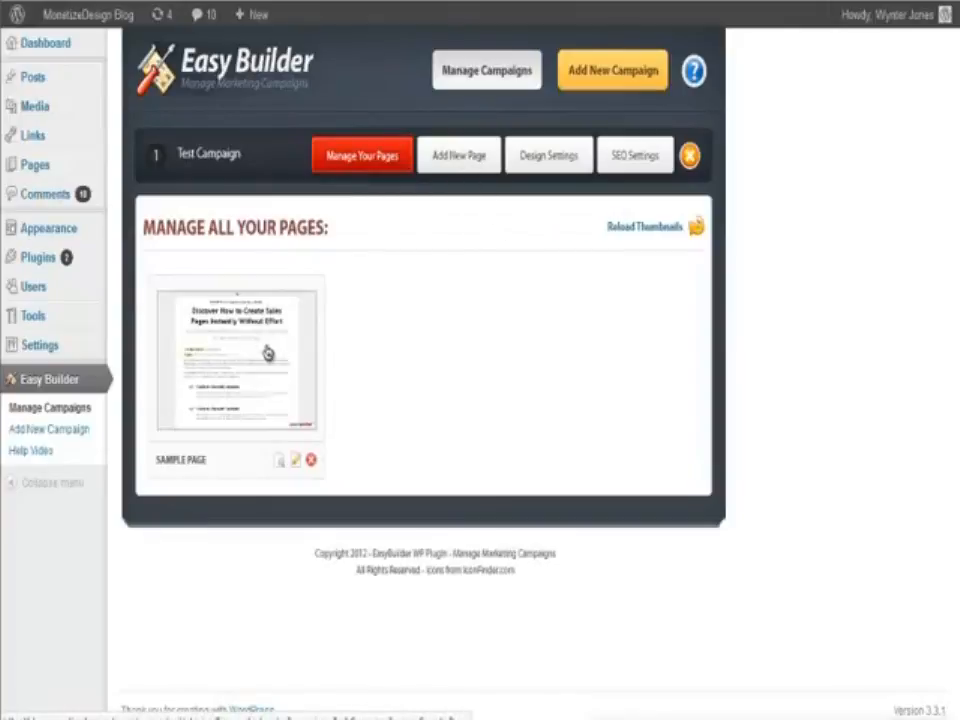
mouse_move(280, 468)
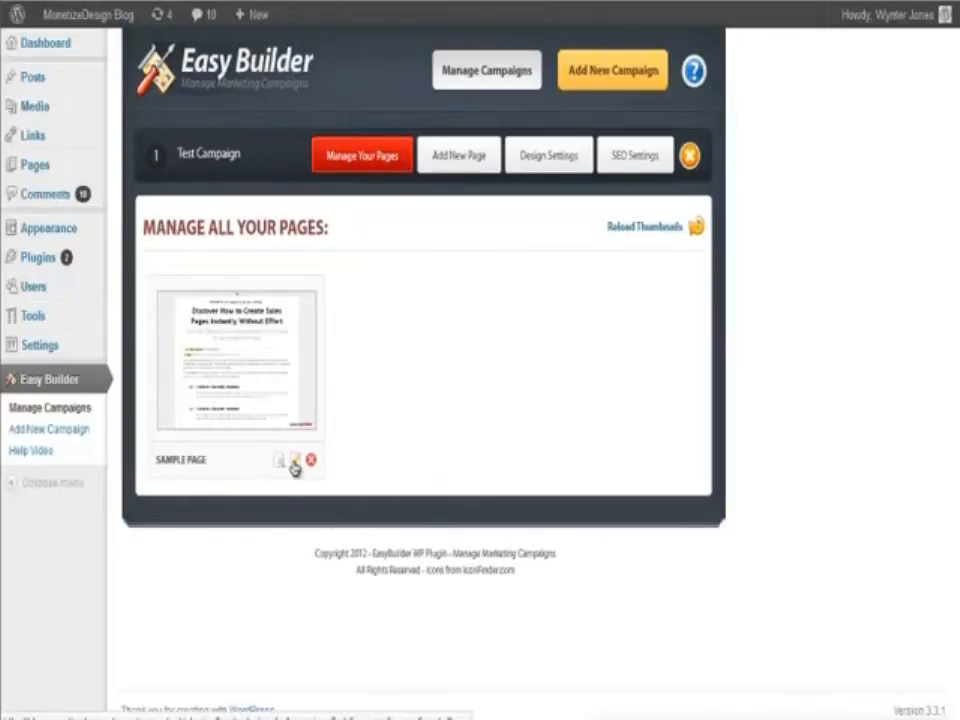
- Open SAMPLE PAGE's sales-page template in the Easy Builder live editor via its pencil icon
click(297, 461)
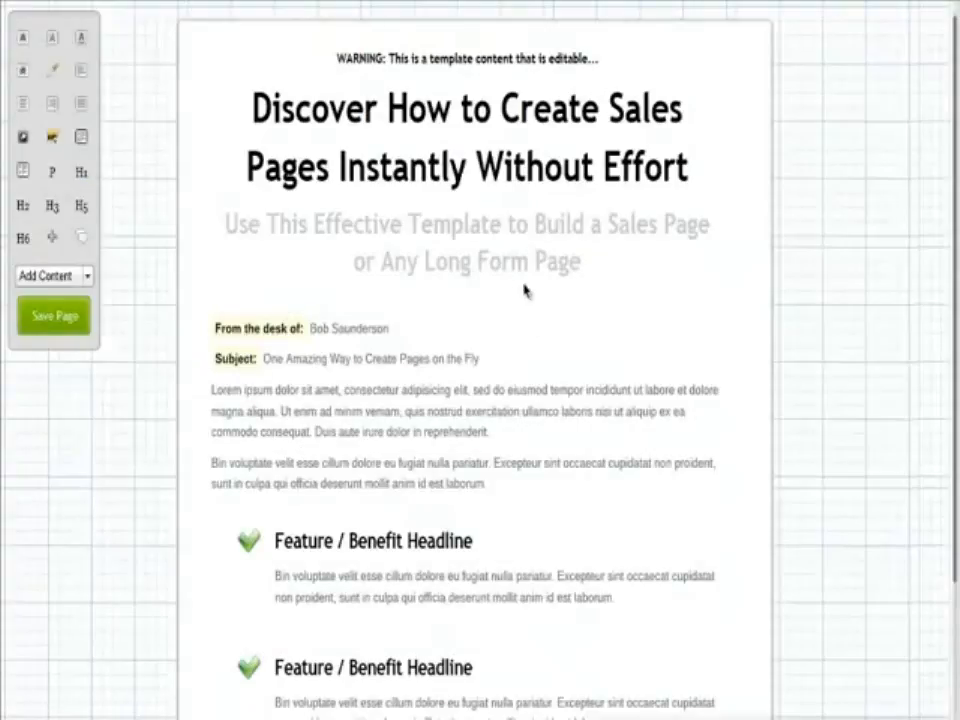